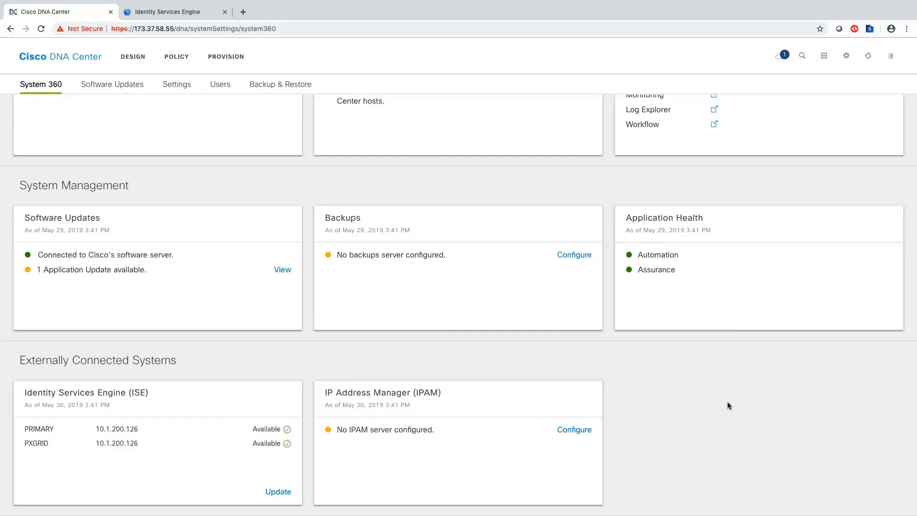
mouse_move(636, 390)
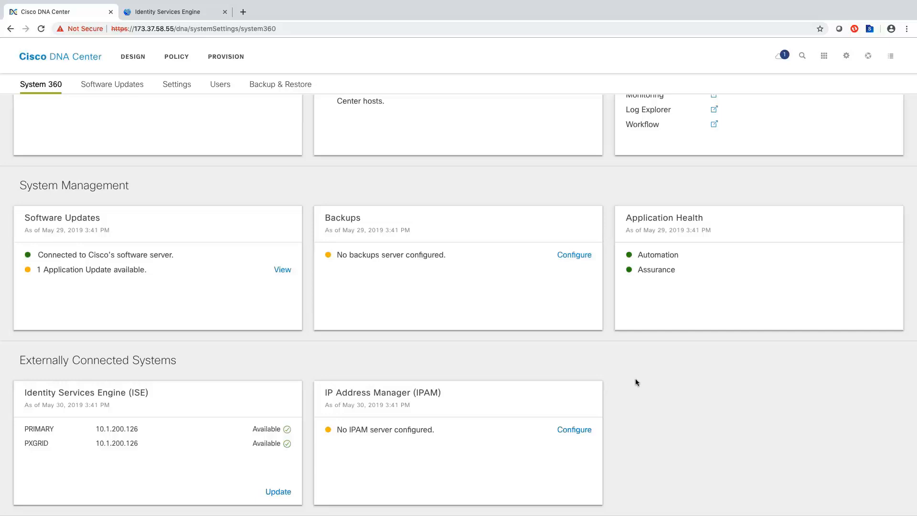
mouse_move(230, 463)
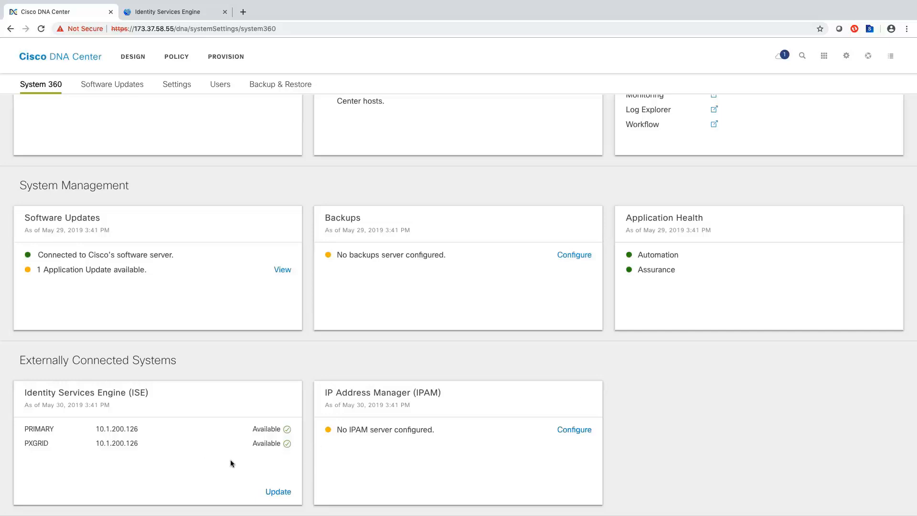
mouse_move(270, 442)
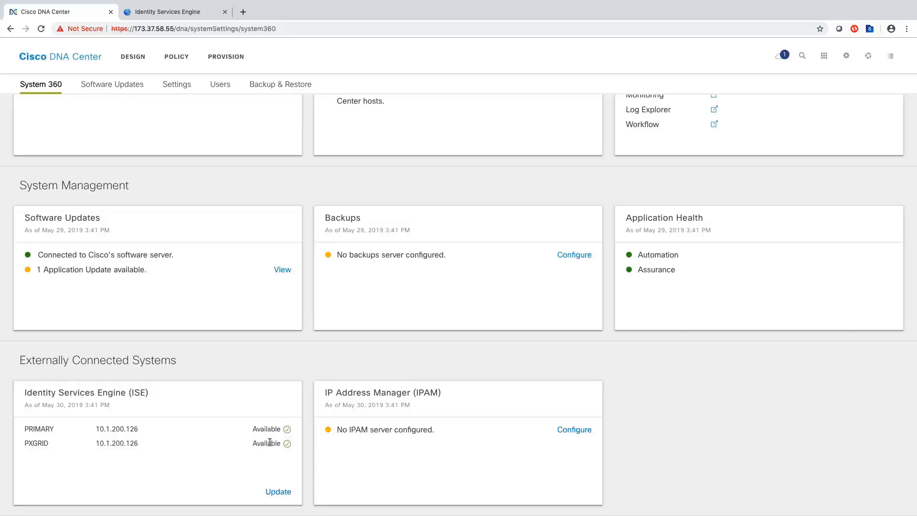
mouse_move(270, 266)
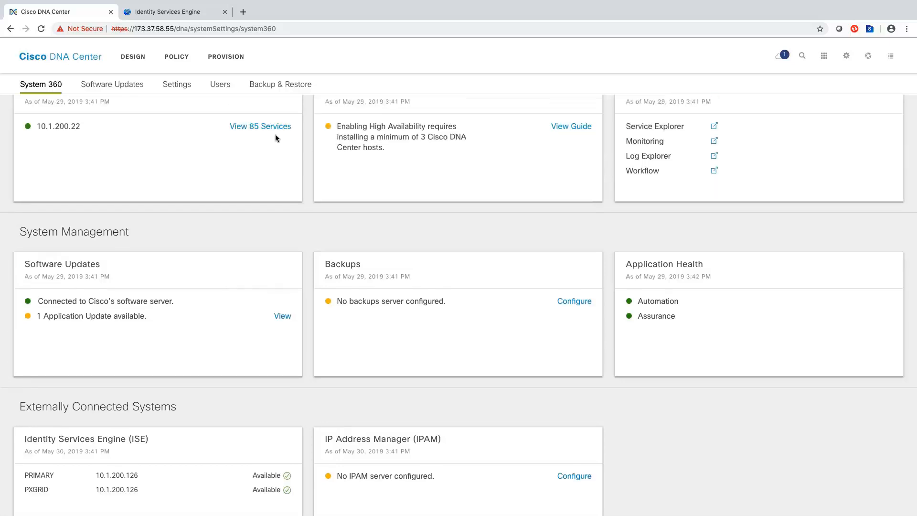
- Show the Group-Based Access Control matrix with six policies and the ISE migration notice
scroll(up, 3)
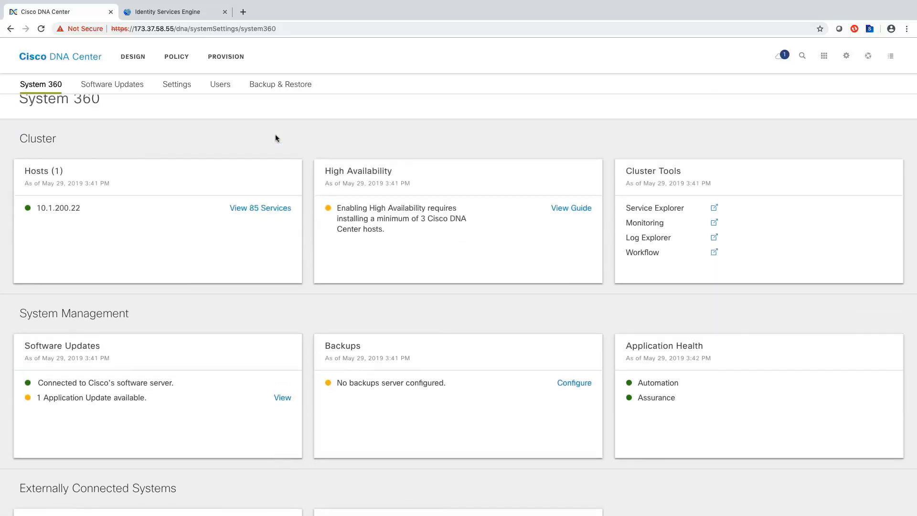
click(175, 56)
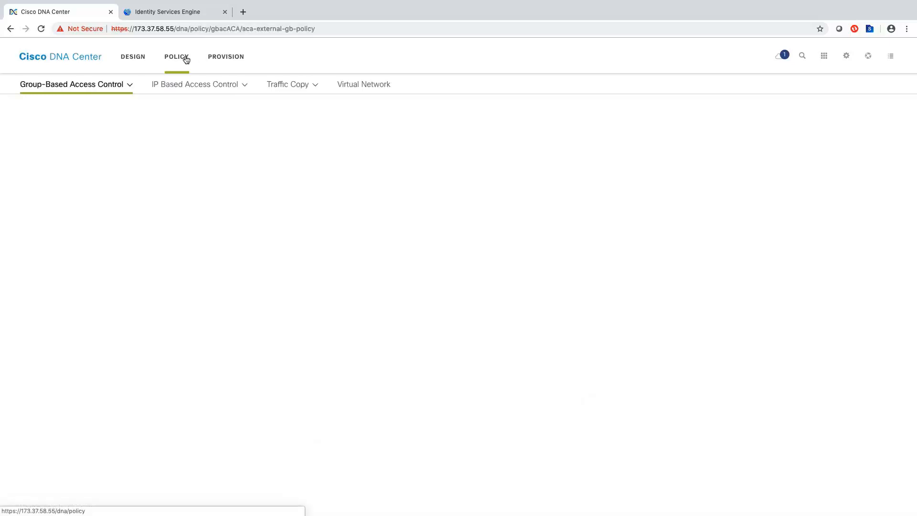
click(177, 57)
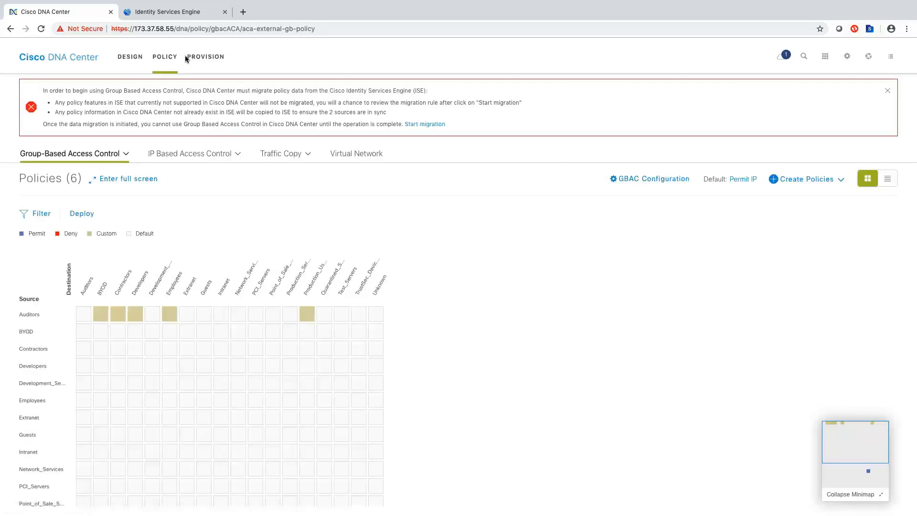
mouse_move(563, 114)
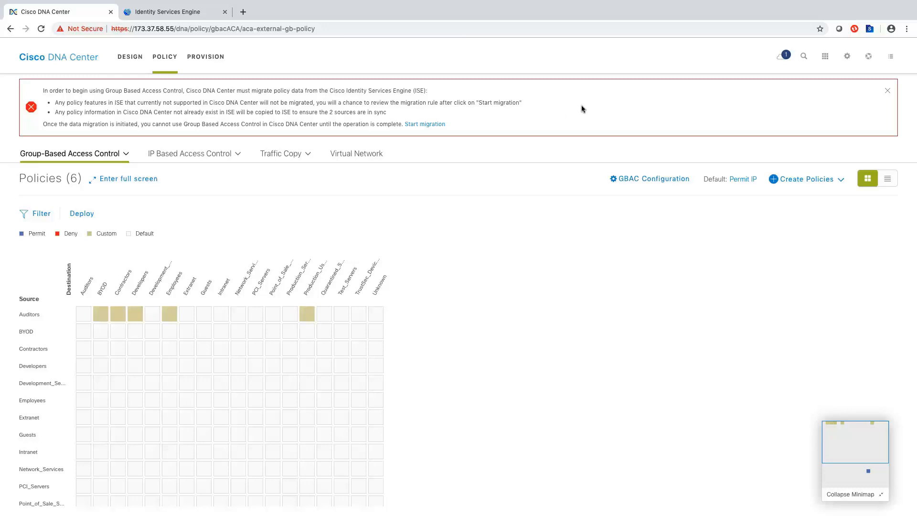
mouse_move(546, 120)
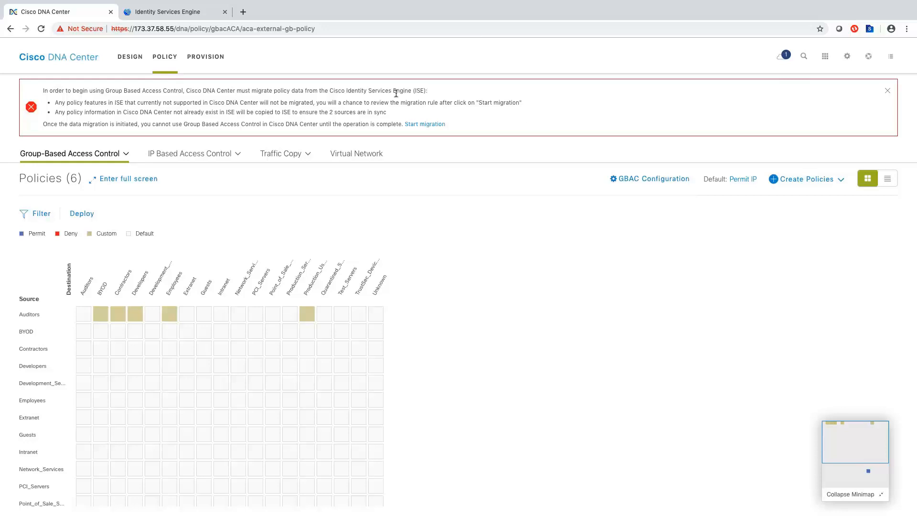
mouse_move(218, 36)
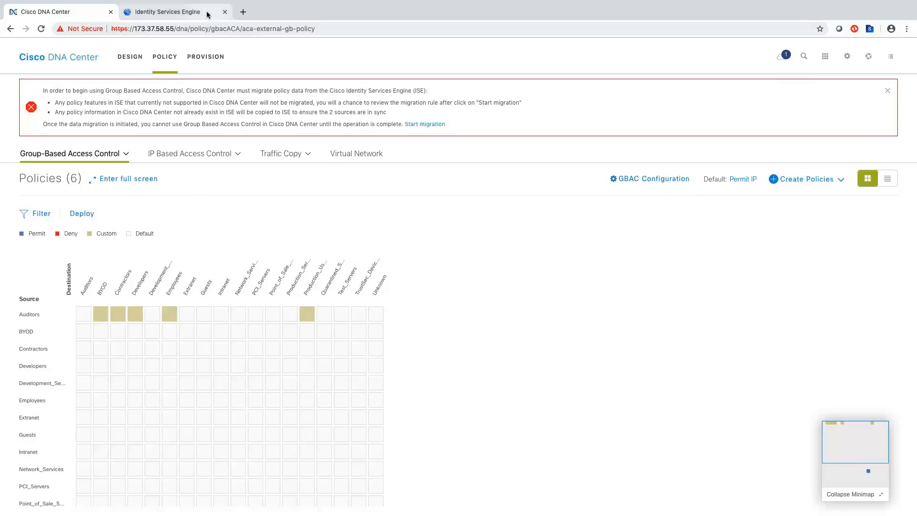
- In ISE, review the 17 TrustSec security groups, then list the five security group ACLs
click(170, 11)
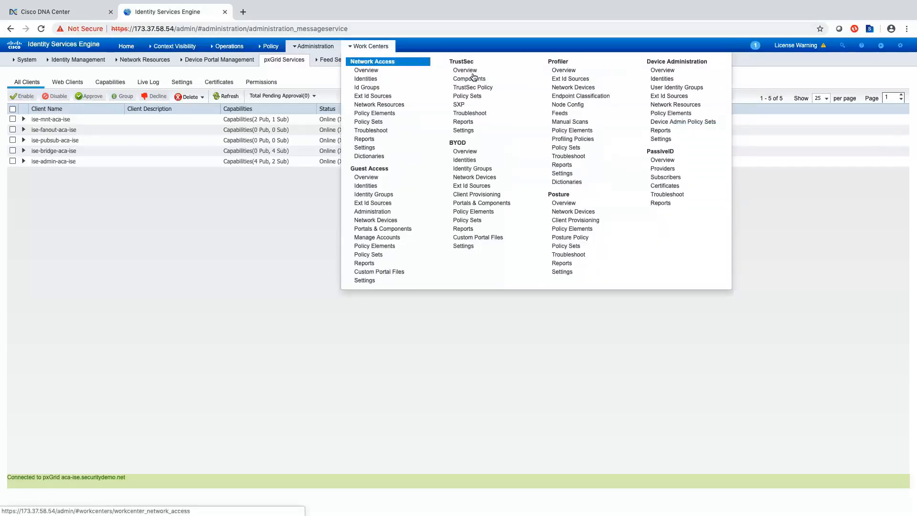
click(468, 78)
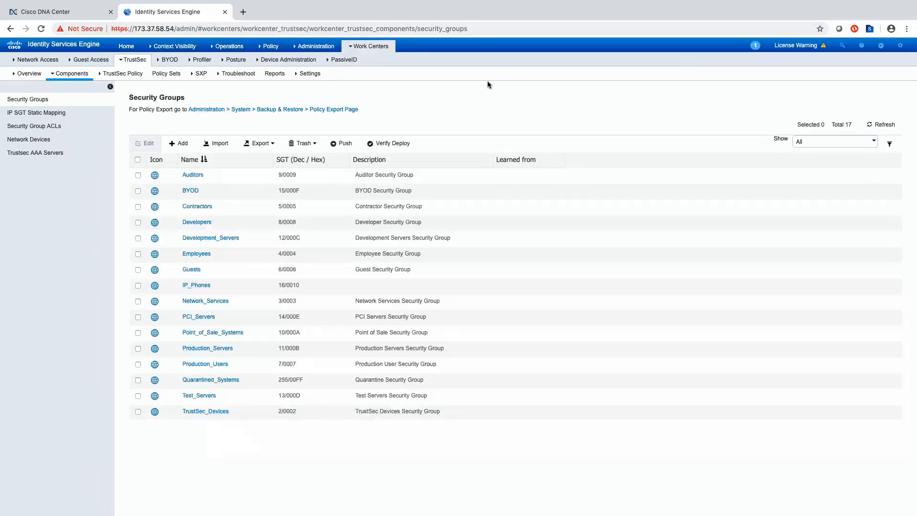
mouse_move(848, 127)
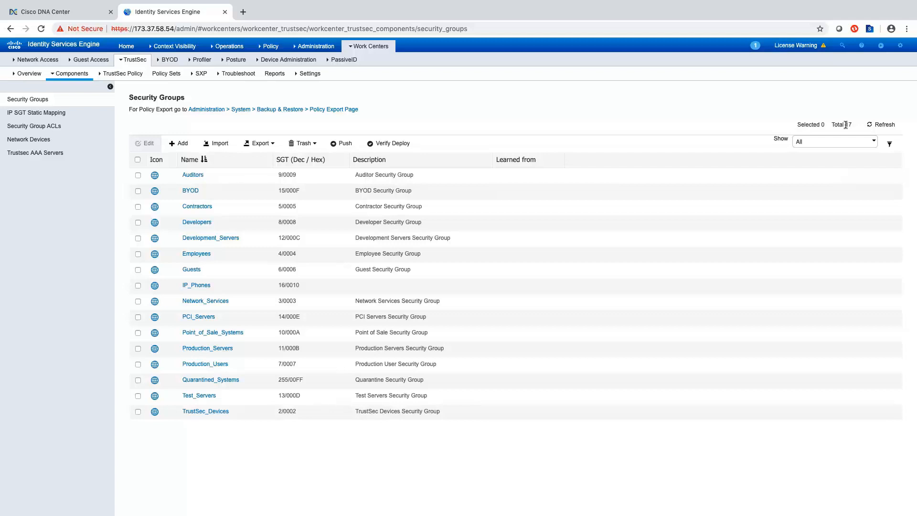
mouse_move(196, 289)
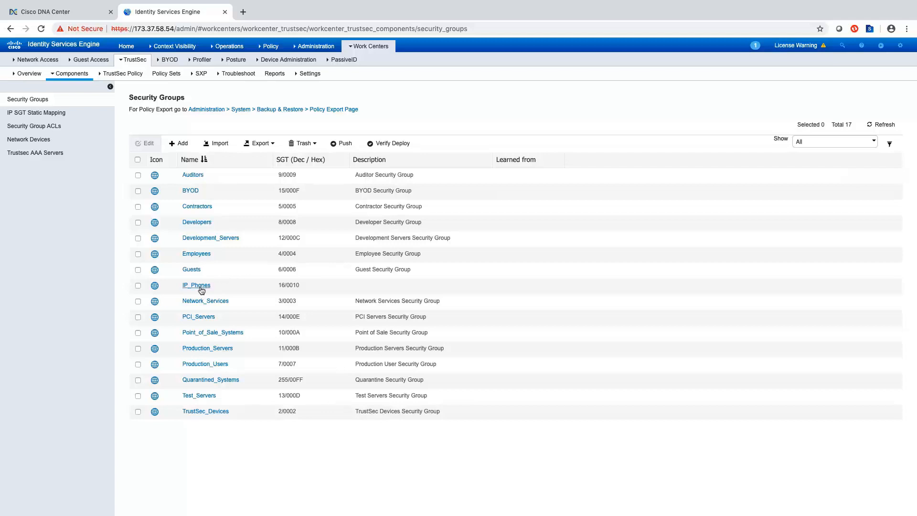
mouse_move(197, 287)
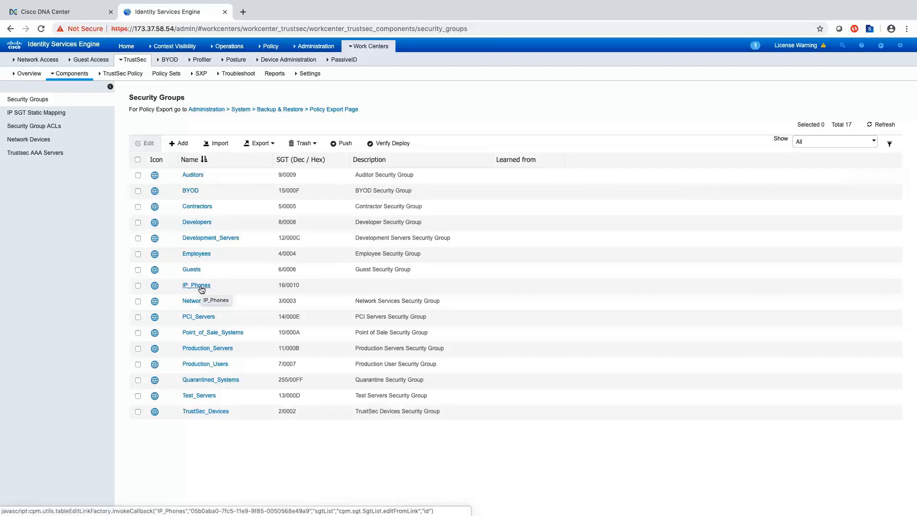
mouse_move(204, 290)
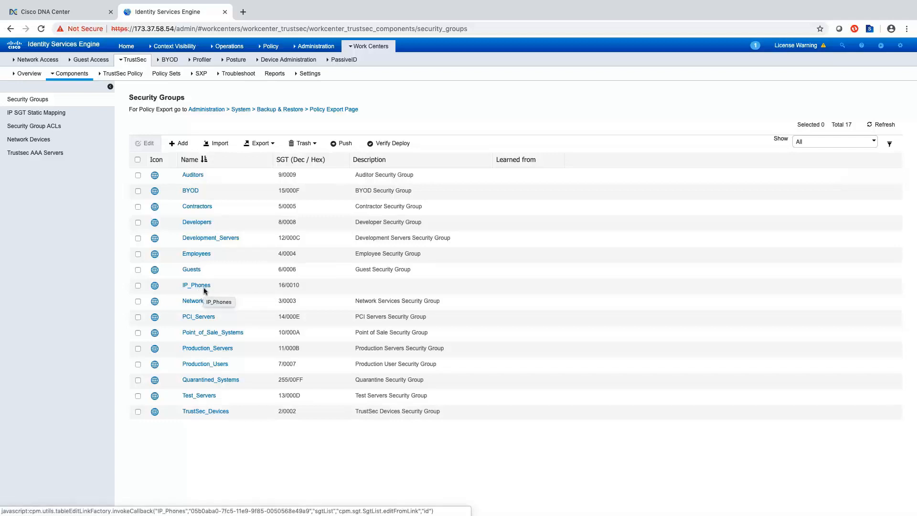
click(34, 126)
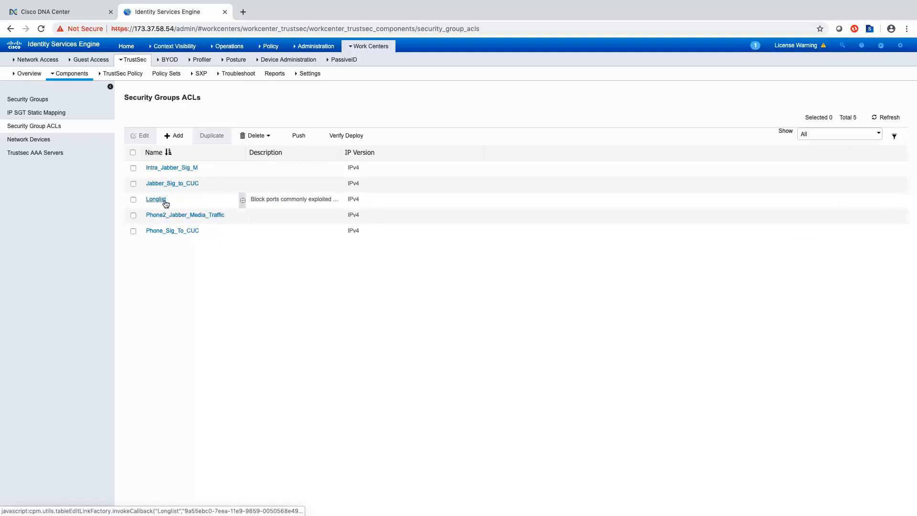
- Read the Longlist ACL's deny rules for malware-exploited ports, ending with permit ip log
click(156, 199)
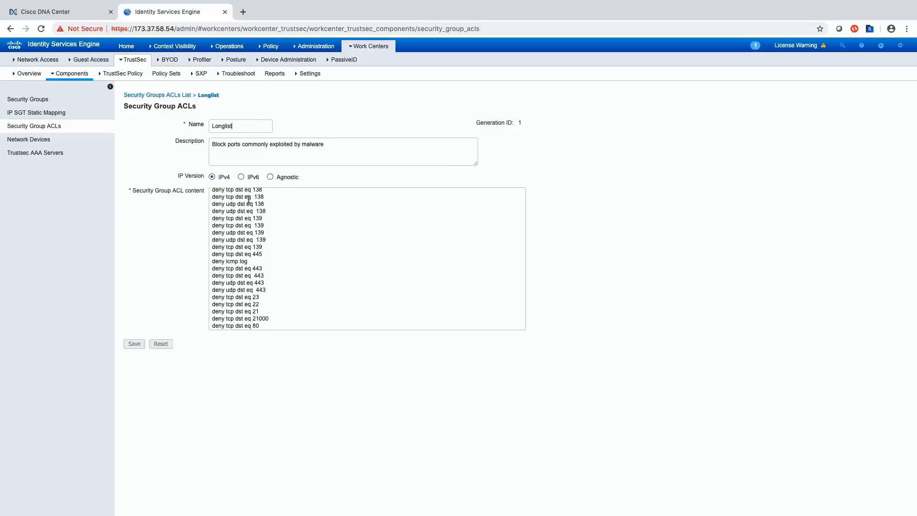
scroll(down, 3)
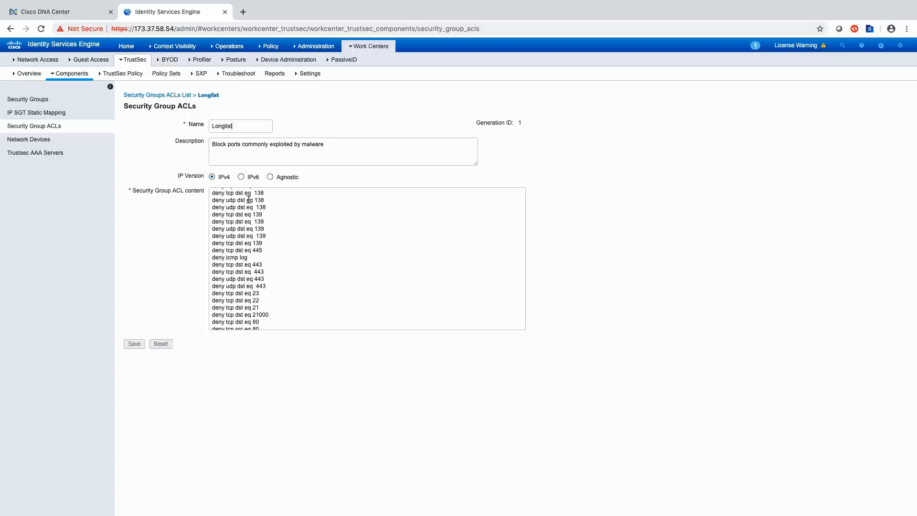
scroll(up, 3)
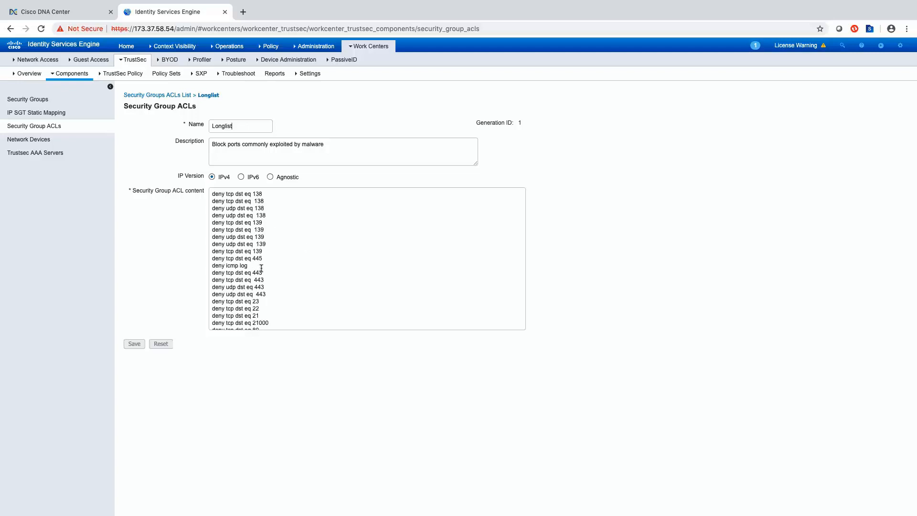
double_click(229, 265)
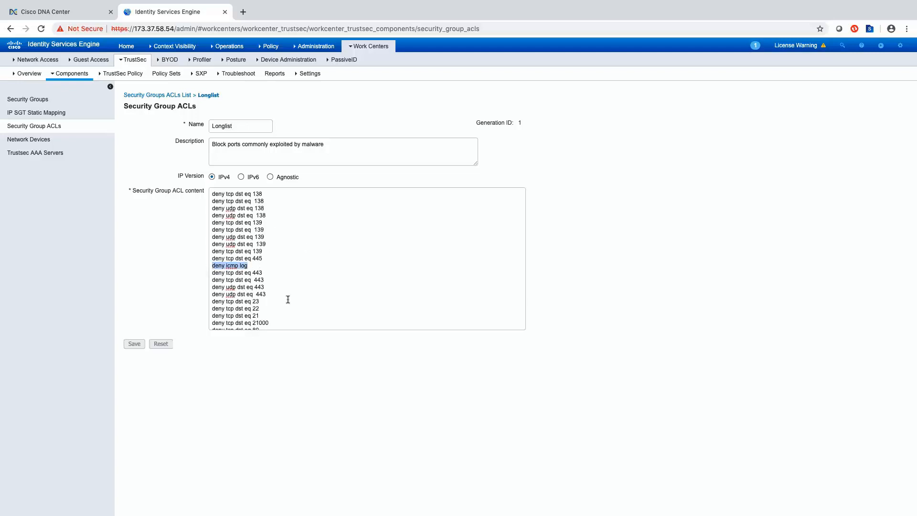
scroll(down, 3)
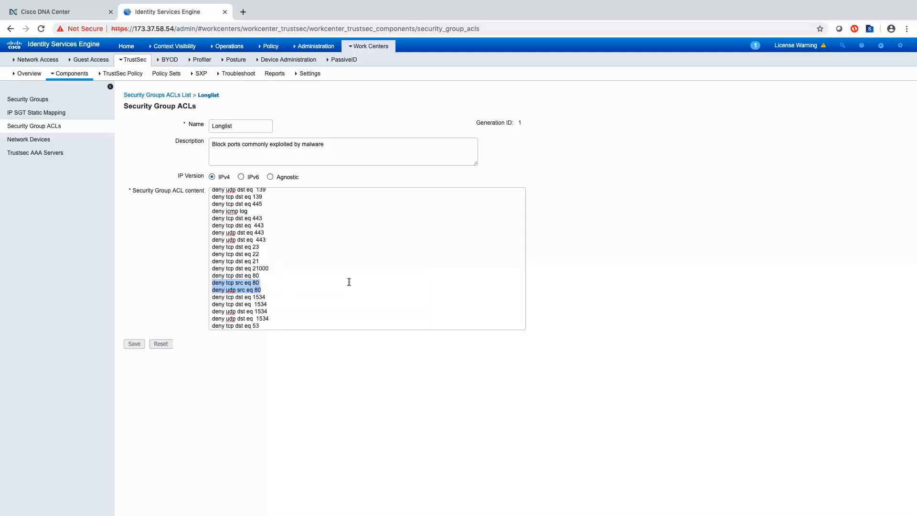
scroll(down, 3)
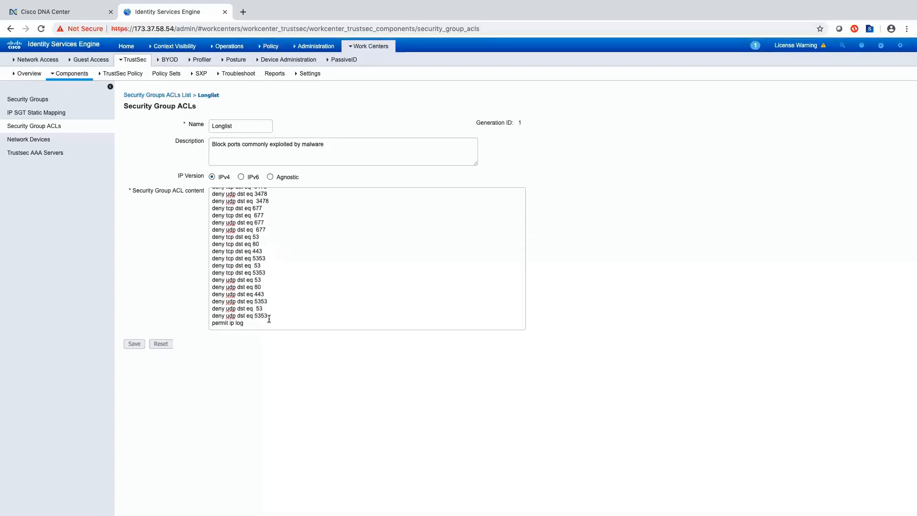
double_click(227, 322)
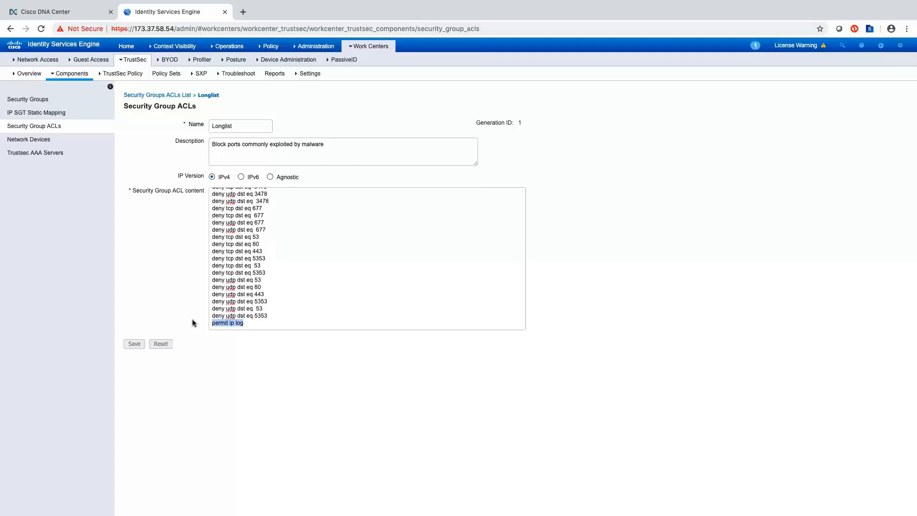
click(245, 322)
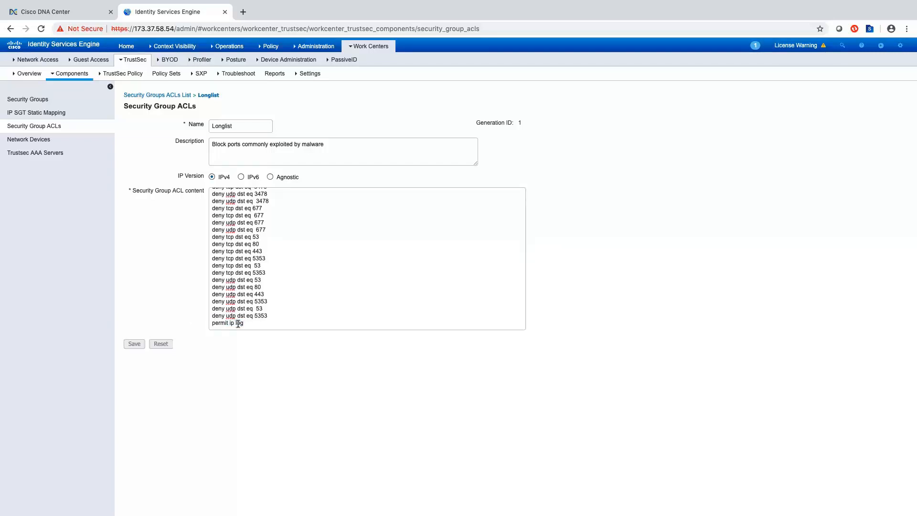
double_click(238, 323)
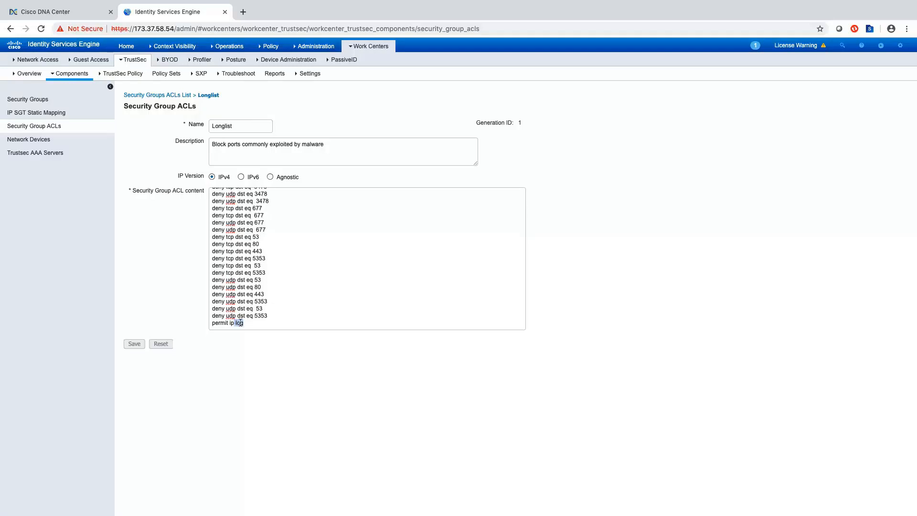
mouse_move(376, 207)
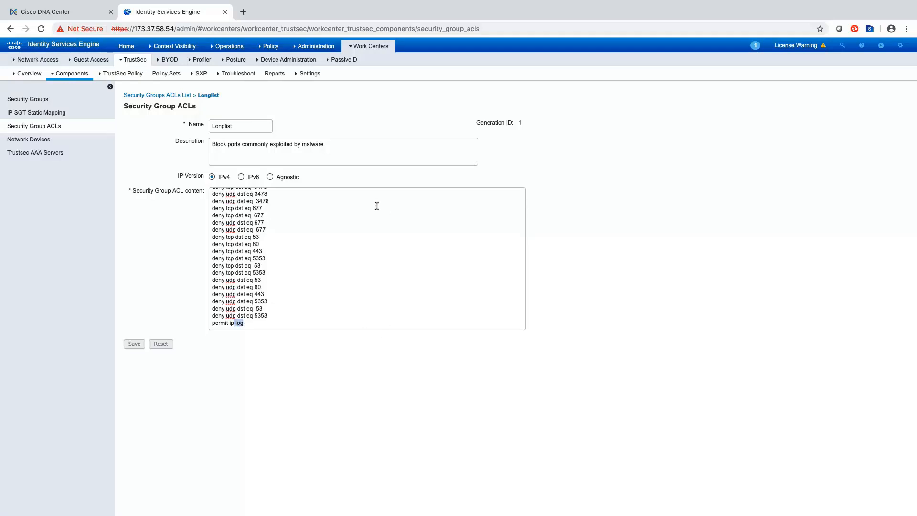
click(369, 45)
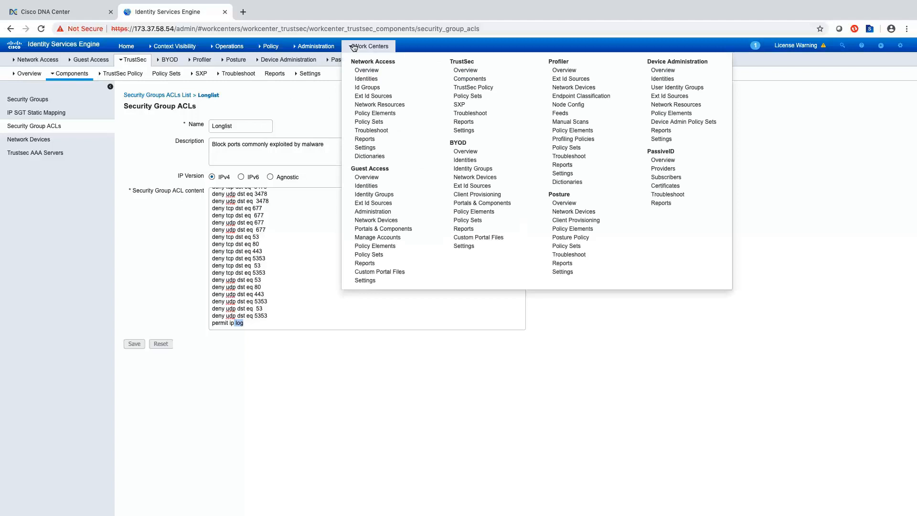
- Display the TrustSec Production egress matrix and scroll through its 31 populated cells
click(473, 87)
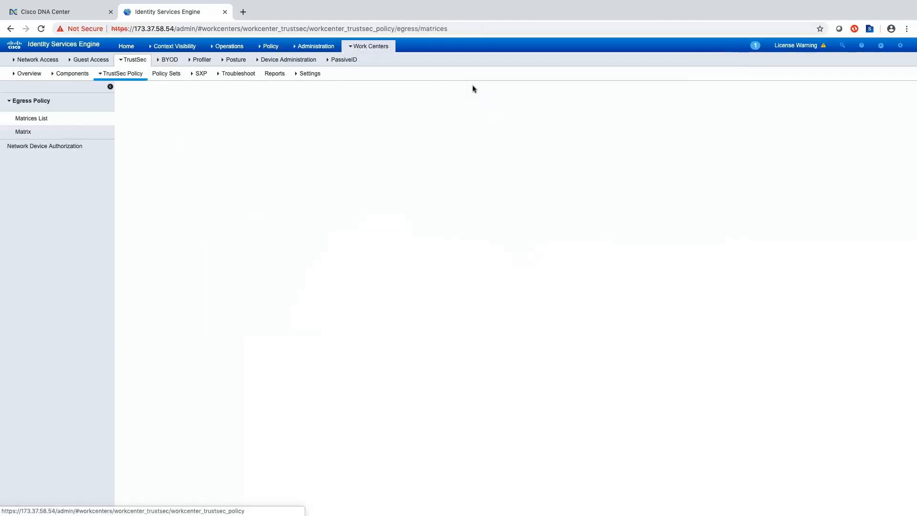
click(23, 132)
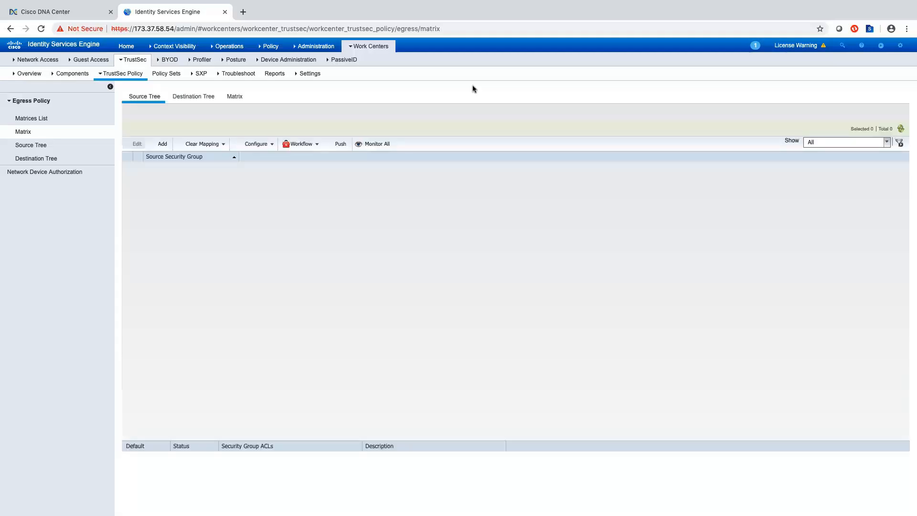
click(235, 95)
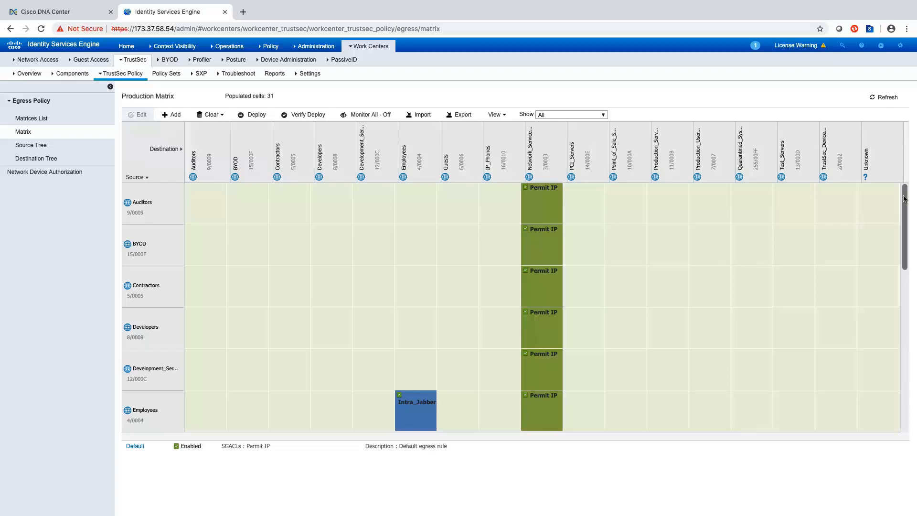
scroll(down, 3)
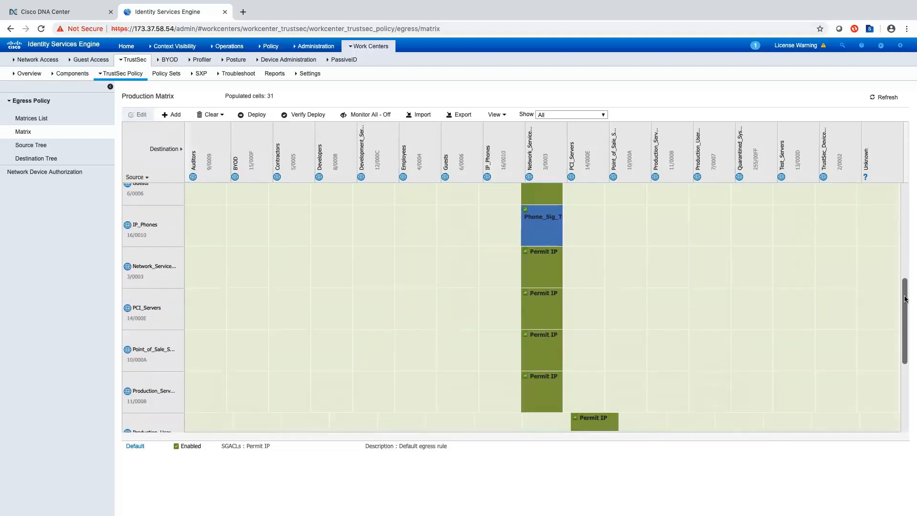
scroll(down, 3)
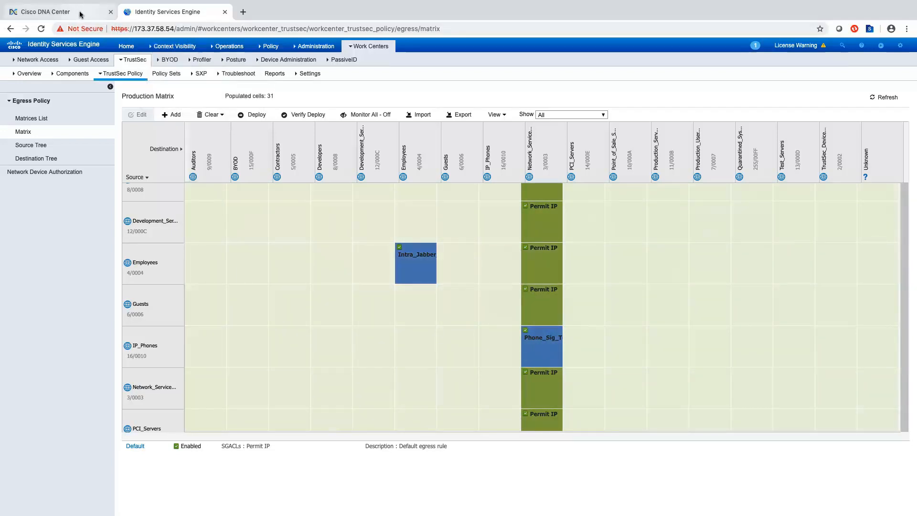
- Start the ISE policy data migration from the banner and confirm the warning
click(47, 11)
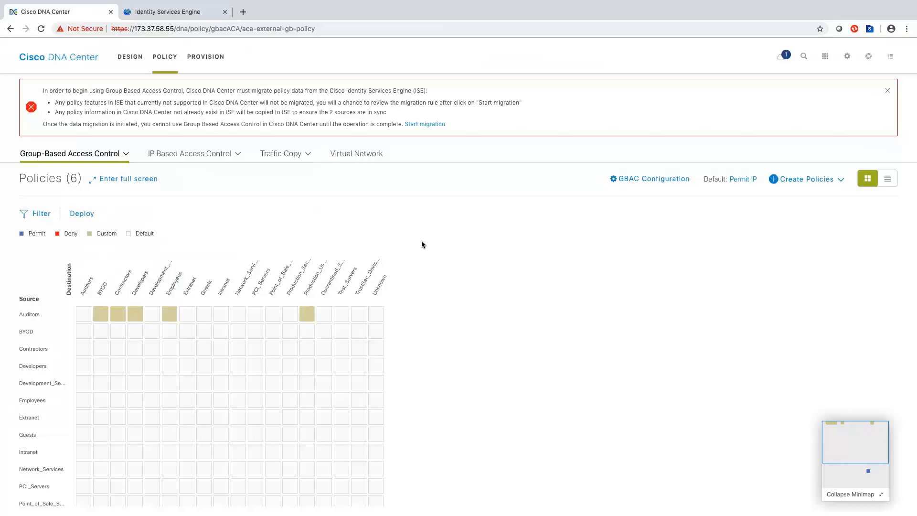
mouse_move(439, 136)
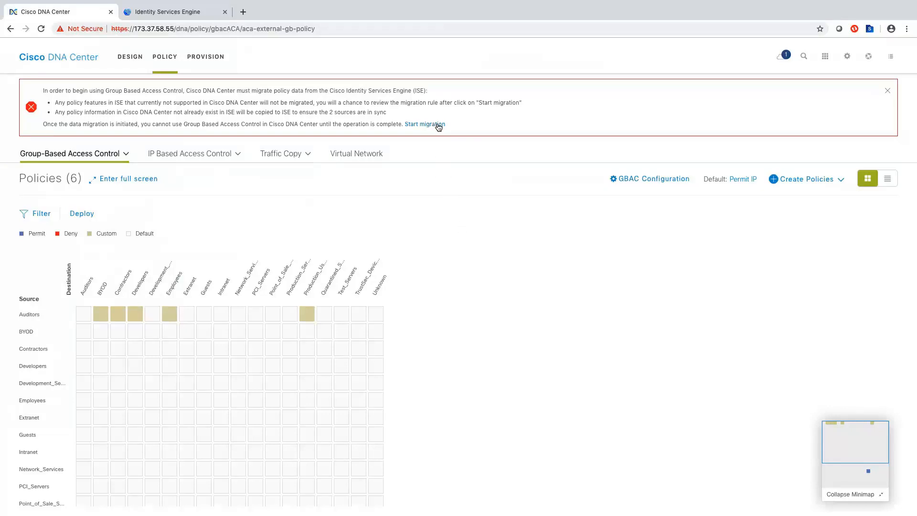
click(424, 124)
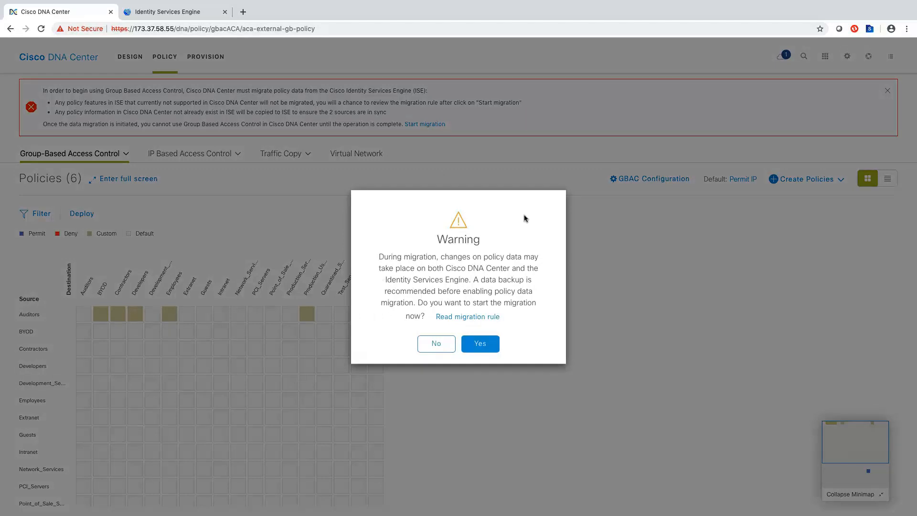
mouse_move(505, 212)
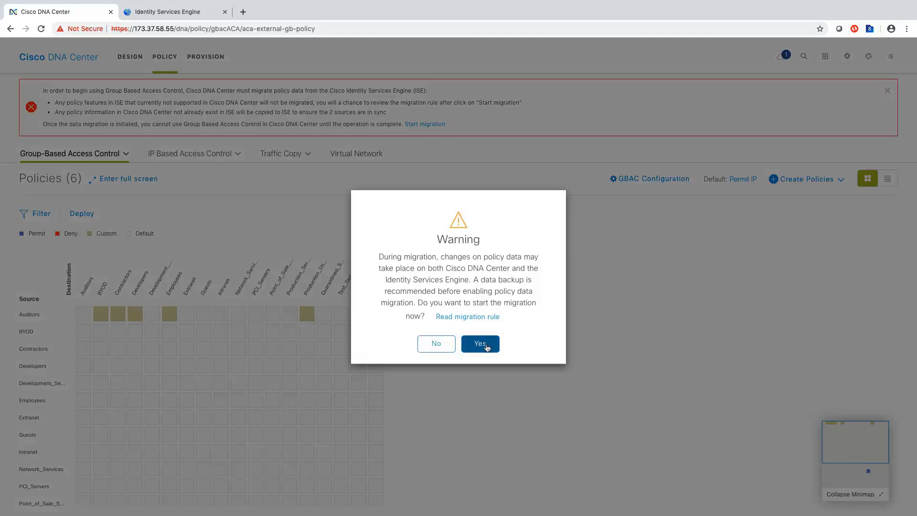
click(480, 343)
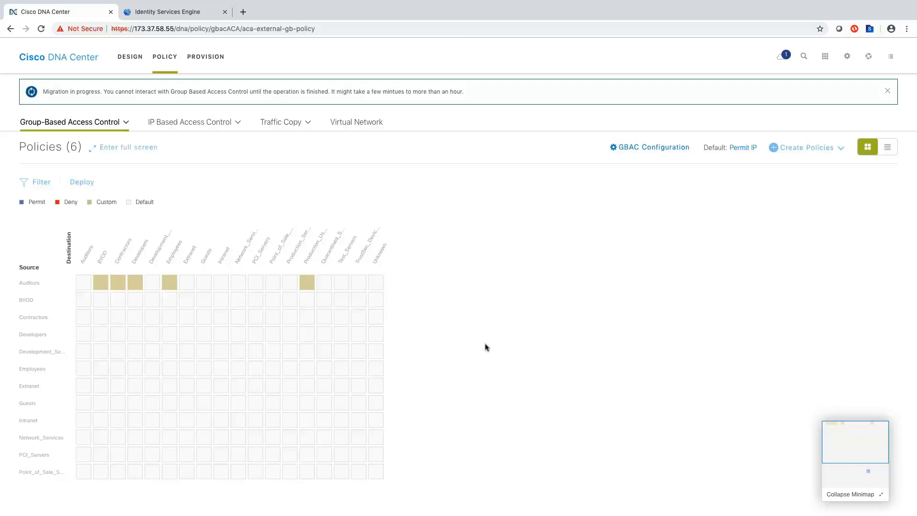
mouse_move(501, 95)
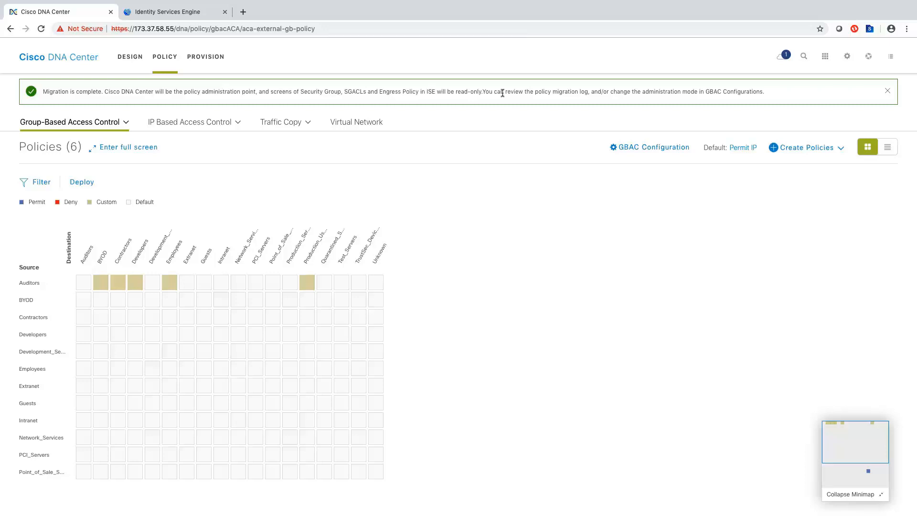
- Show all 18 migrated scalable groups with tags, descriptions and policy counts
click(70, 122)
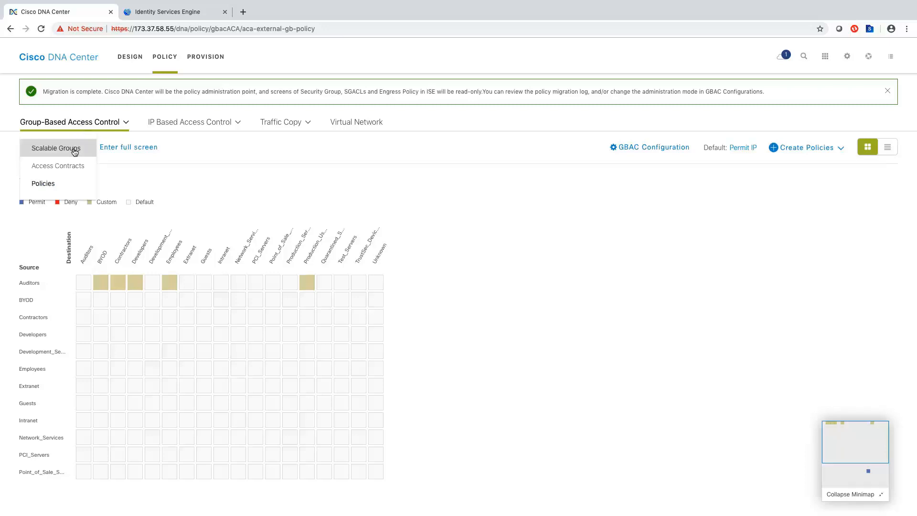
click(55, 148)
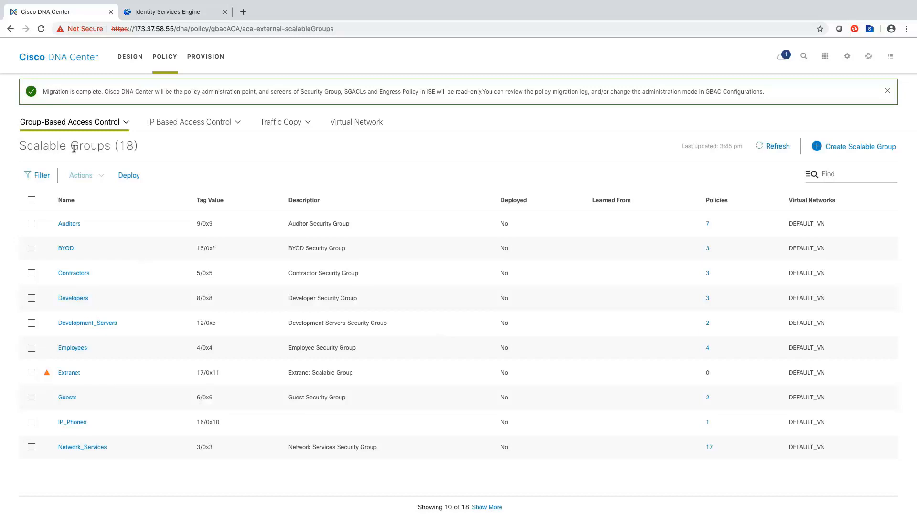
mouse_move(800, 184)
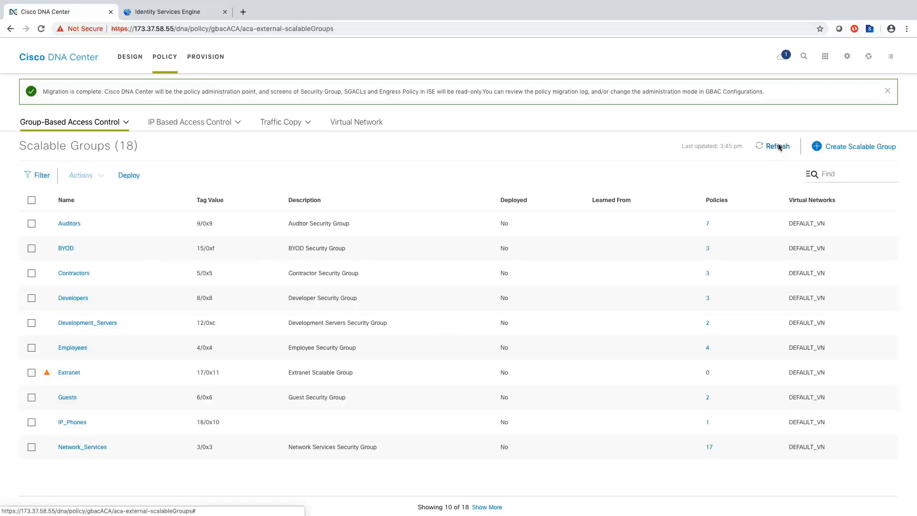
mouse_move(485, 478)
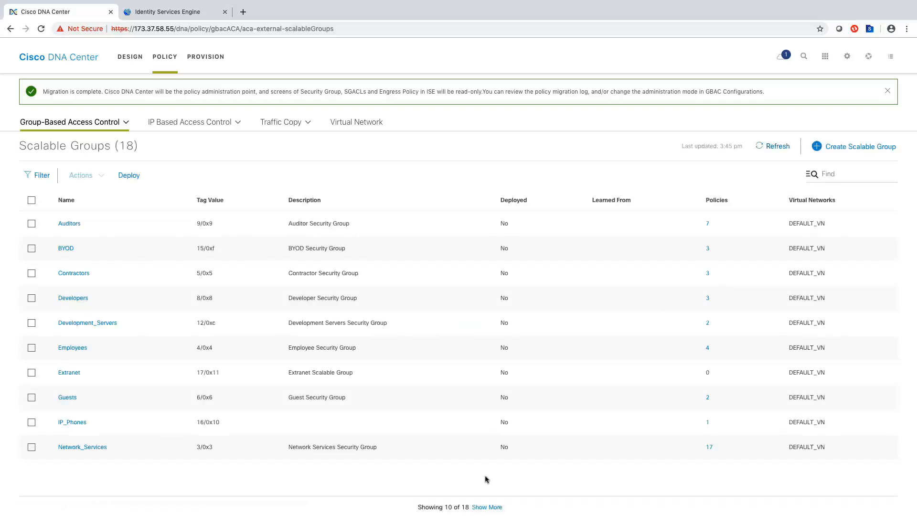
click(486, 507)
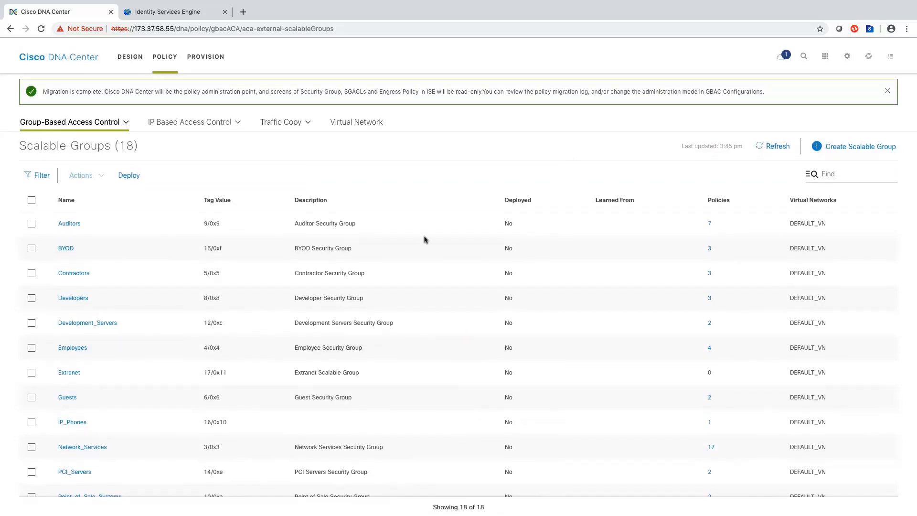
mouse_move(79, 426)
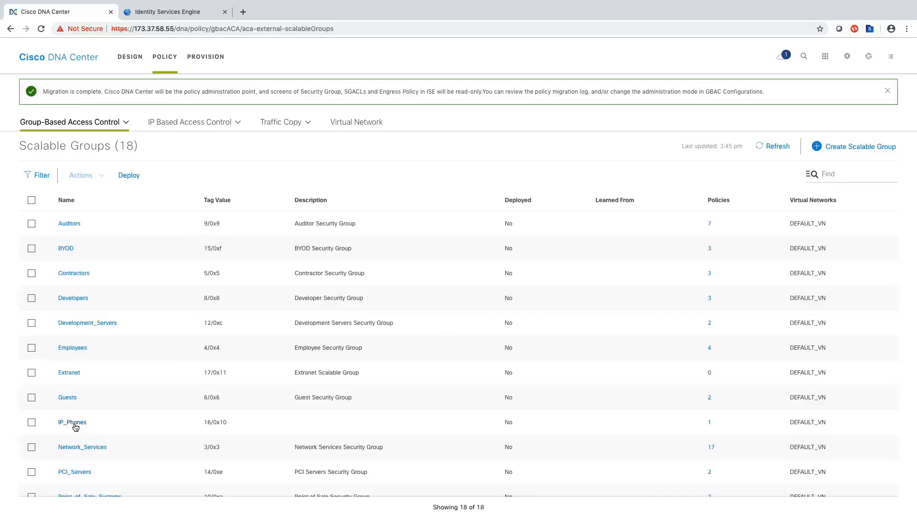
click(70, 122)
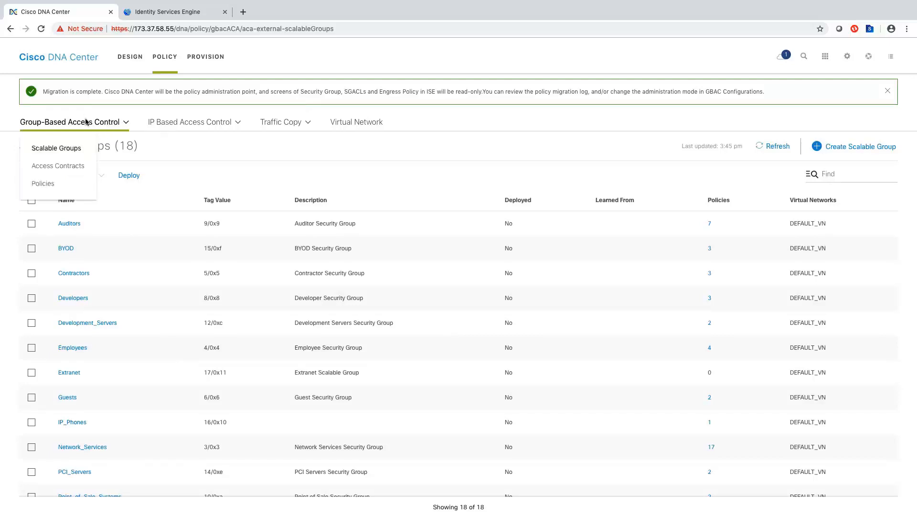
- List the 13 migrated access contracts, including Longlist with 62 rules
click(58, 165)
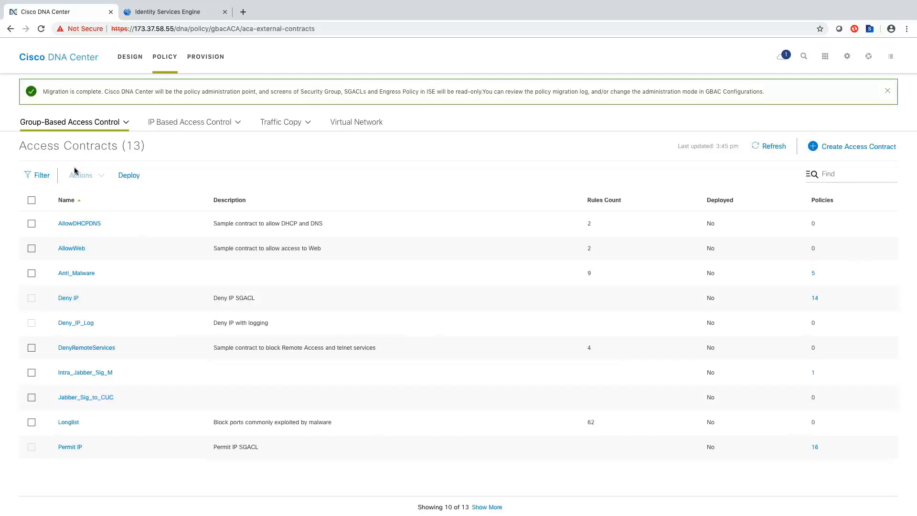
mouse_move(257, 228)
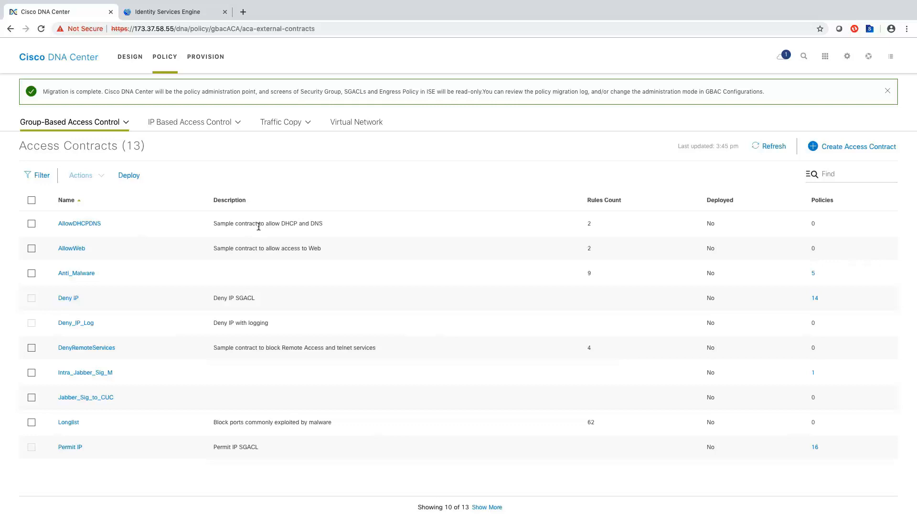
mouse_move(141, 405)
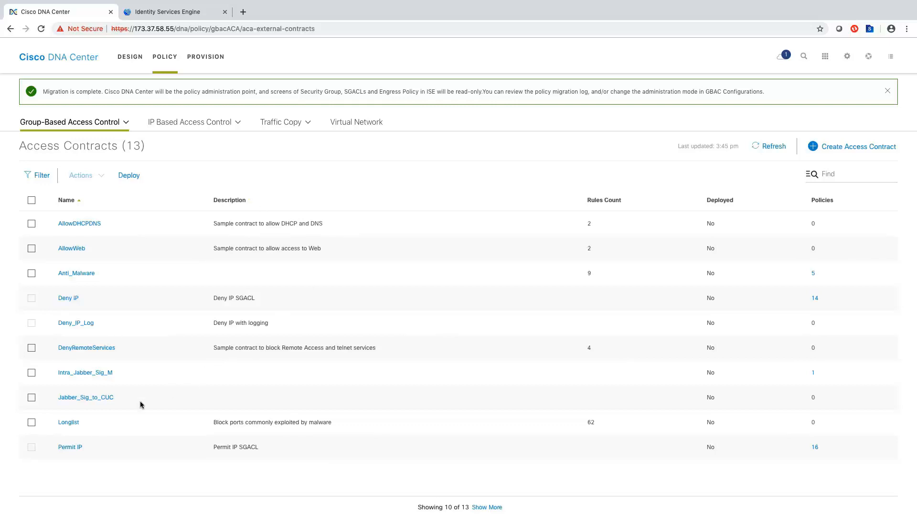
mouse_move(108, 381)
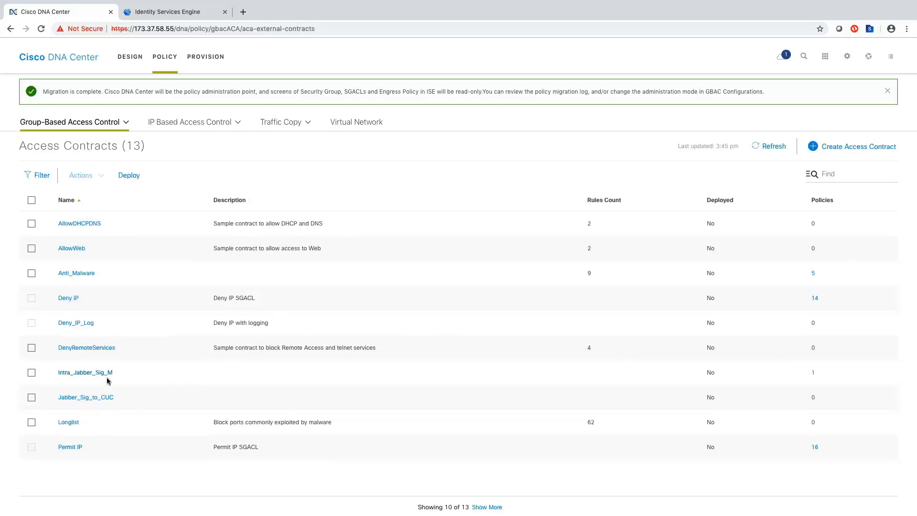
mouse_move(114, 402)
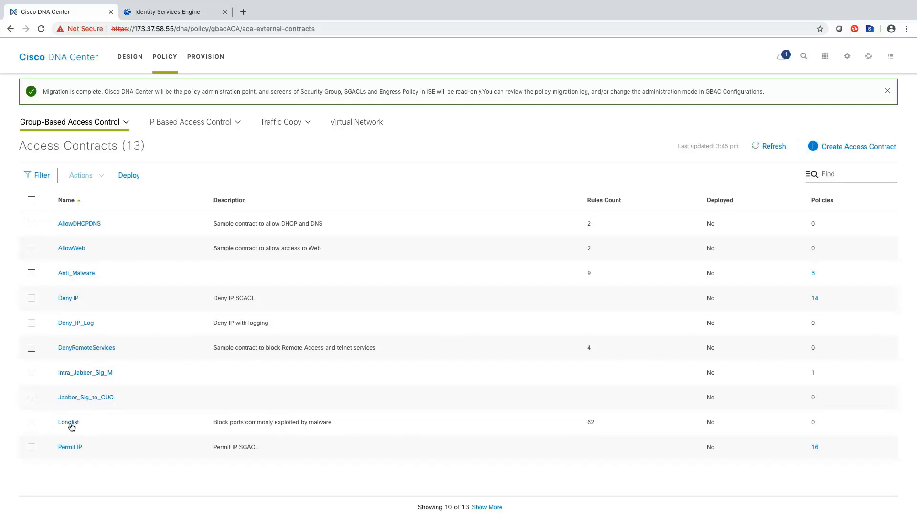
mouse_move(87, 421)
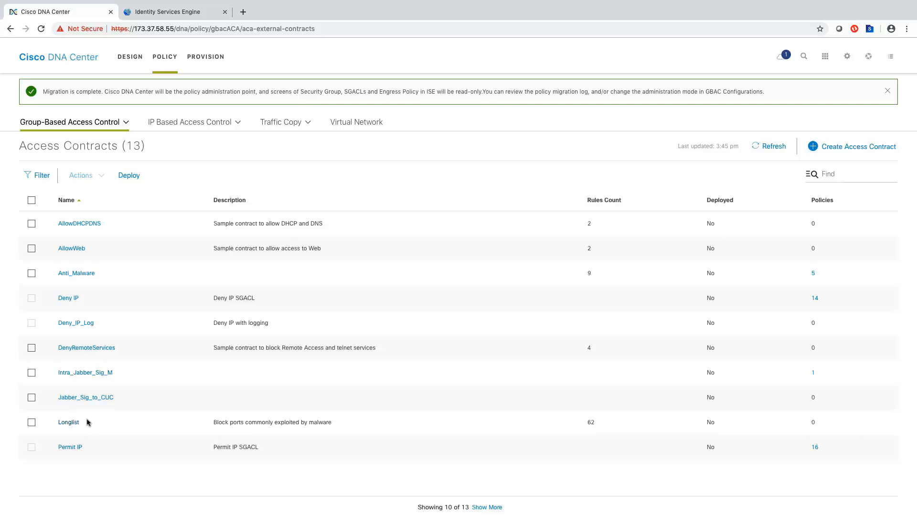
mouse_move(341, 421)
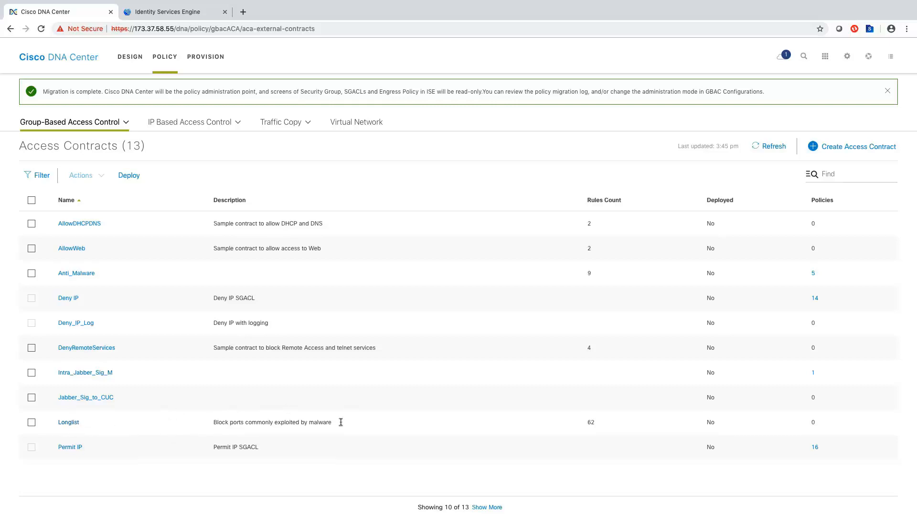
mouse_move(581, 428)
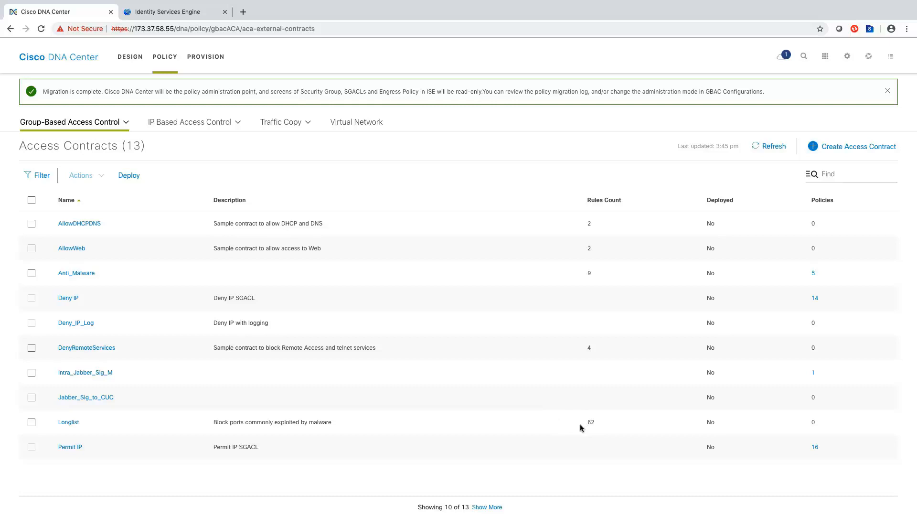
mouse_move(599, 425)
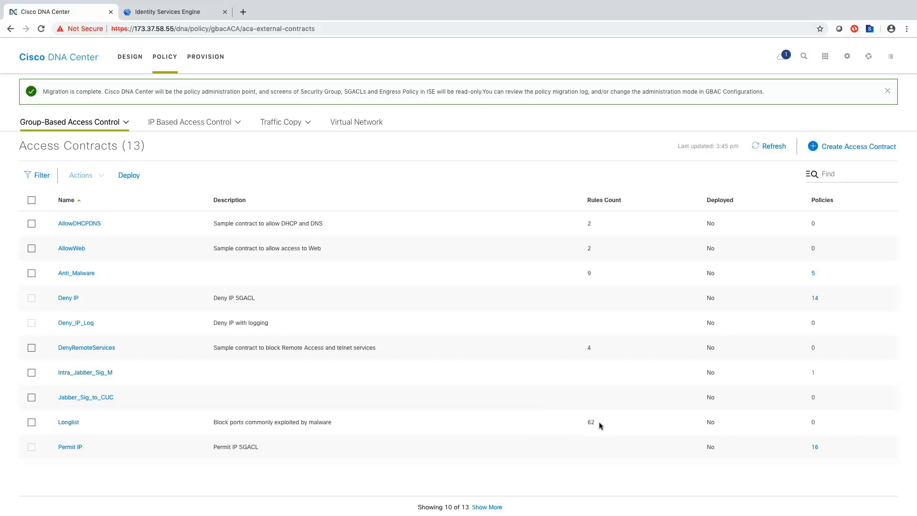
click(69, 421)
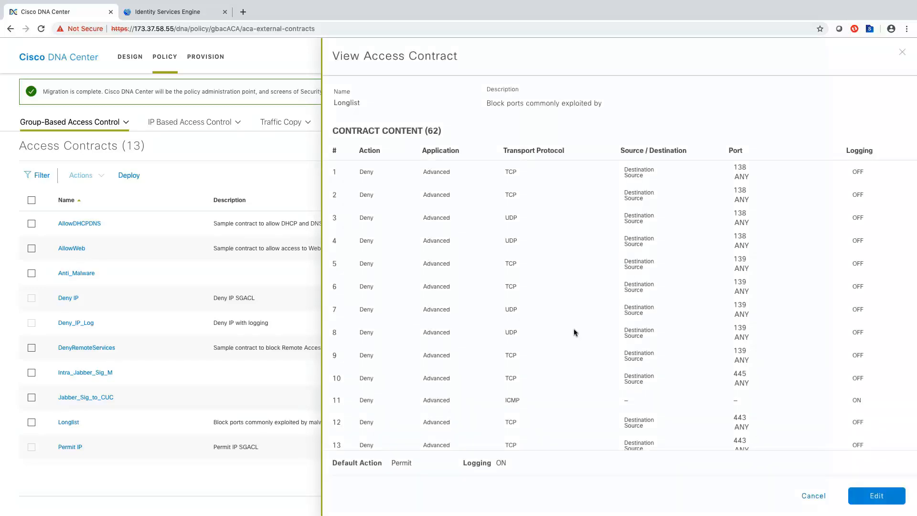
mouse_move(580, 281)
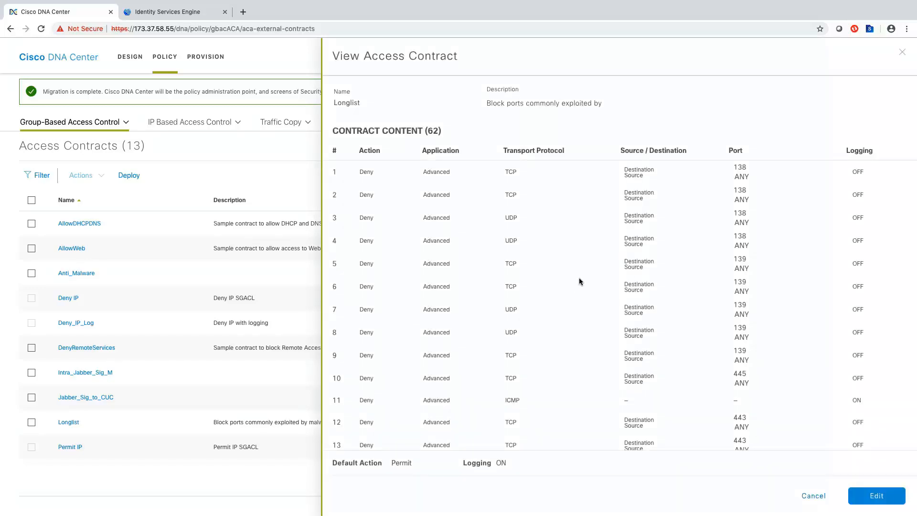
mouse_move(579, 238)
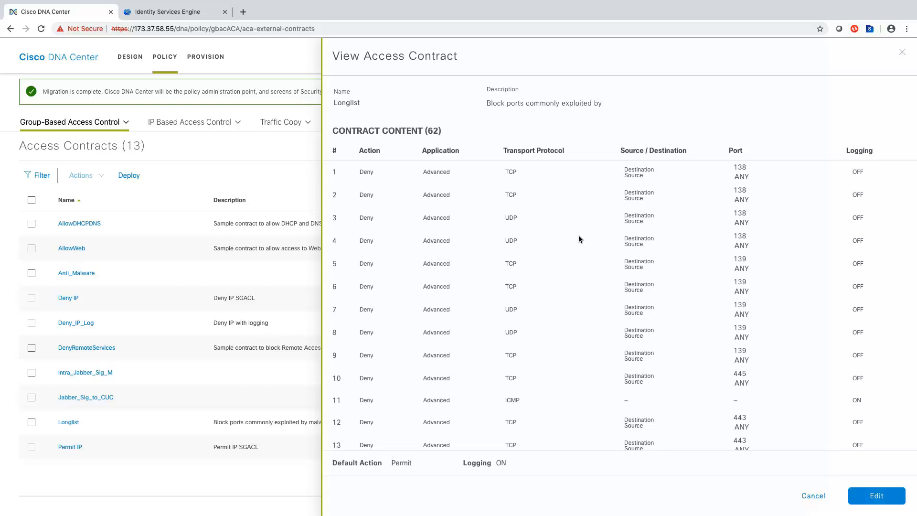
mouse_move(603, 333)
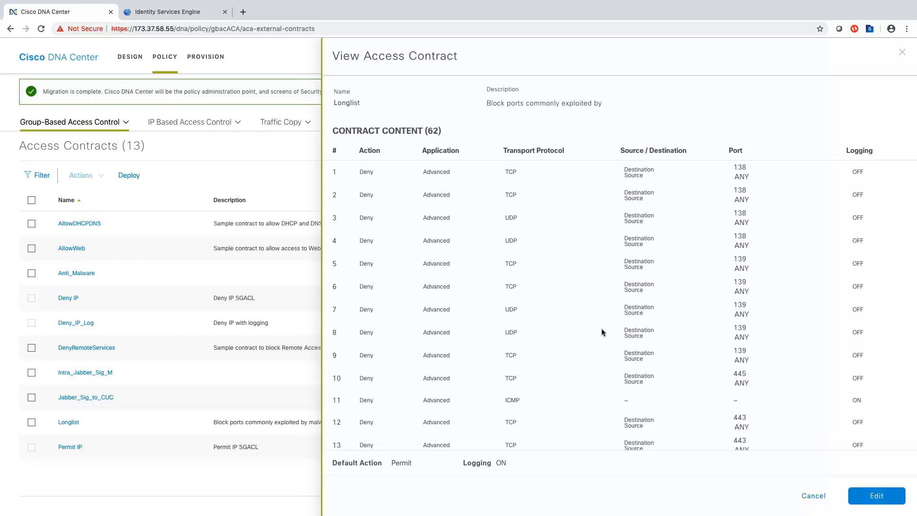
mouse_move(425, 191)
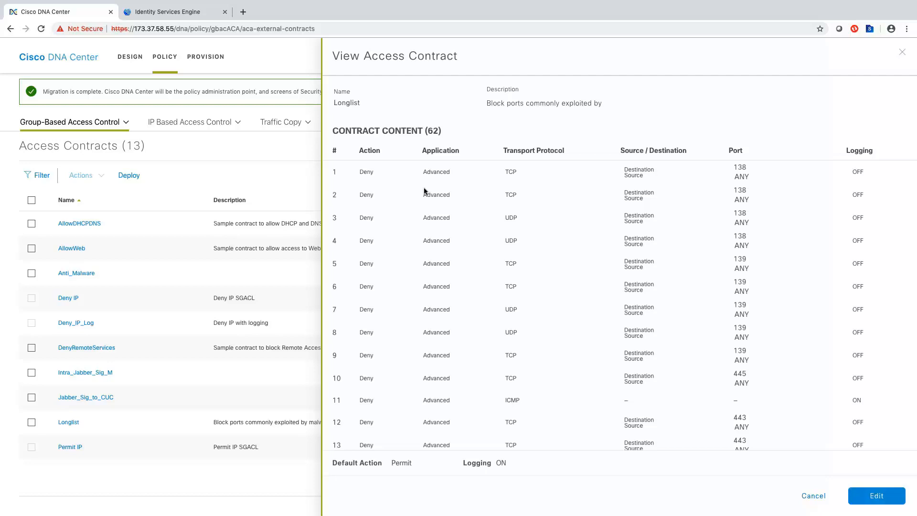
mouse_move(788, 345)
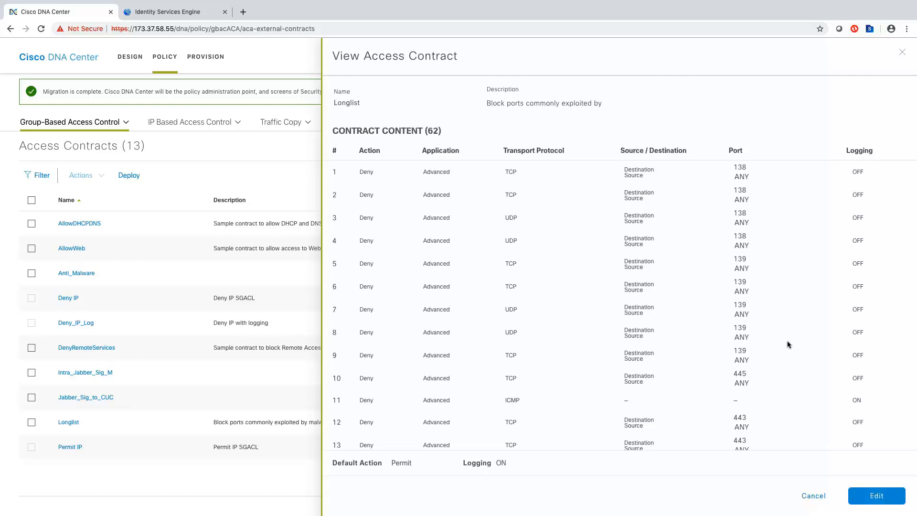
mouse_move(830, 390)
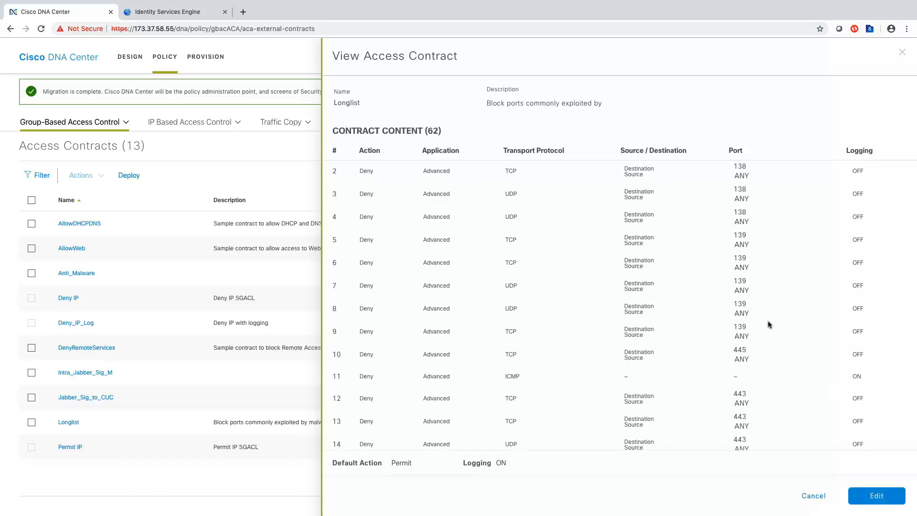
mouse_move(650, 314)
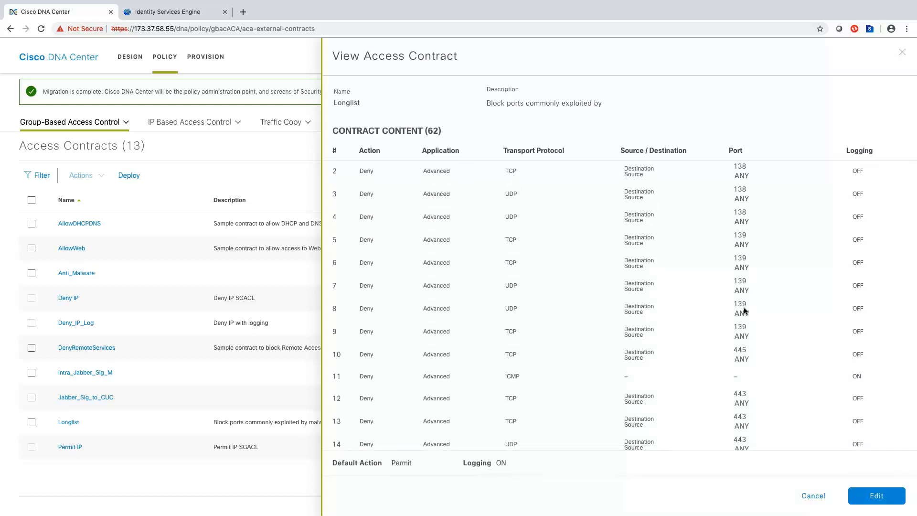
double_click(510, 376)
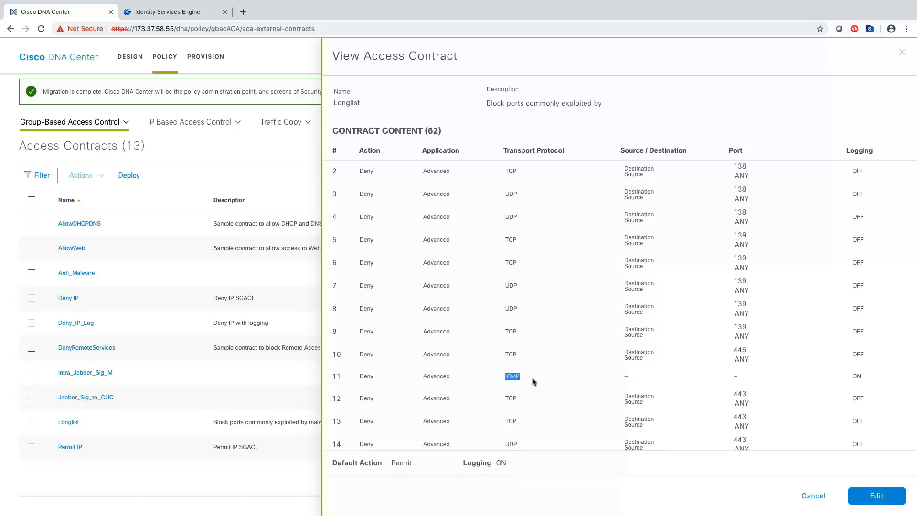
scroll(down, 3)
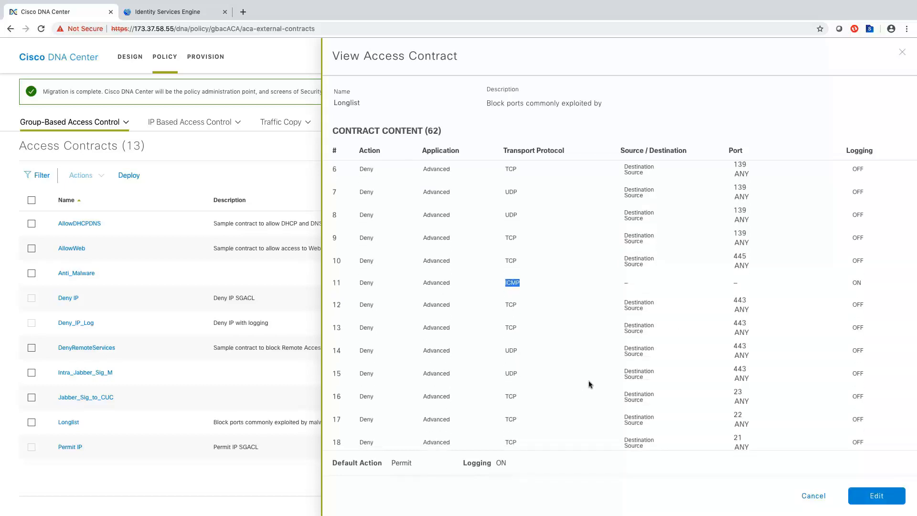
scroll(down, 3)
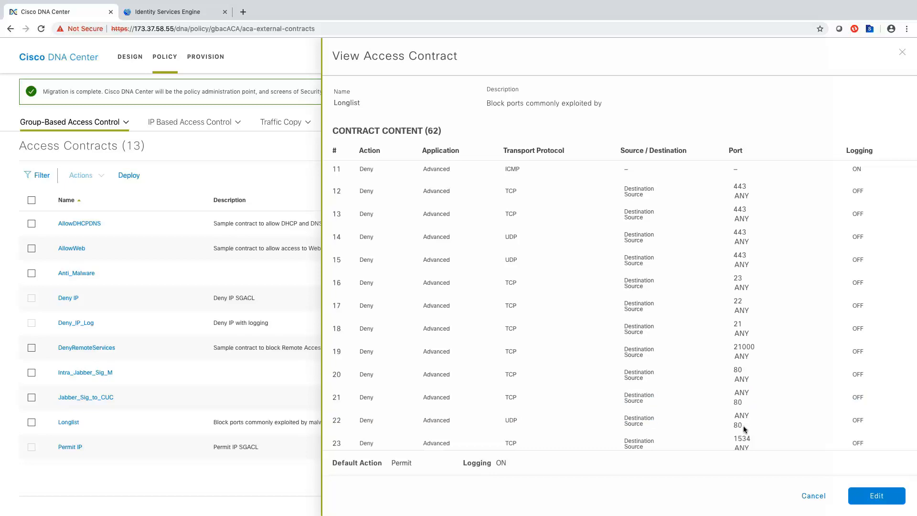
scroll(down, 3)
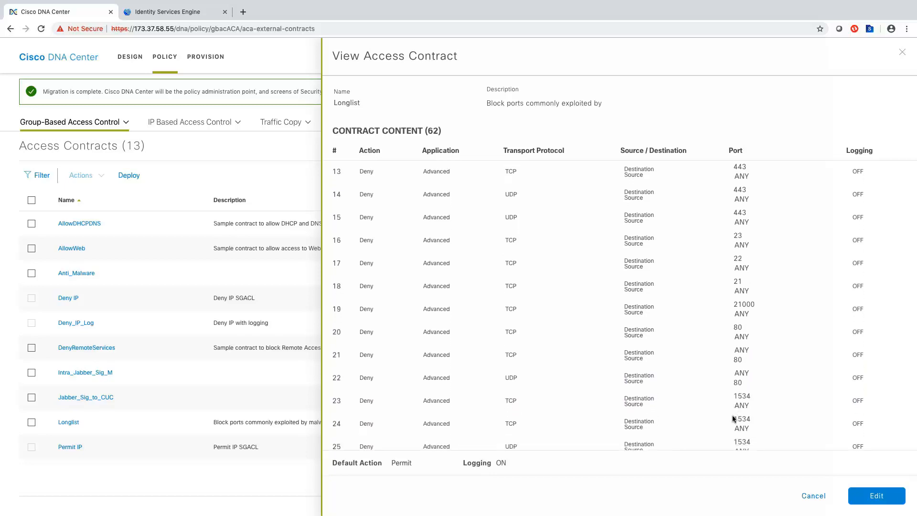
scroll(down, 3)
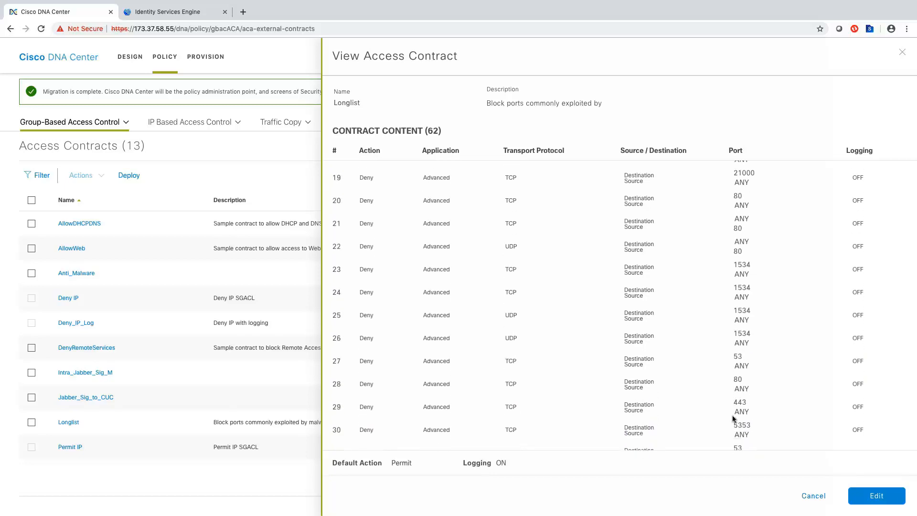
scroll(down, 3)
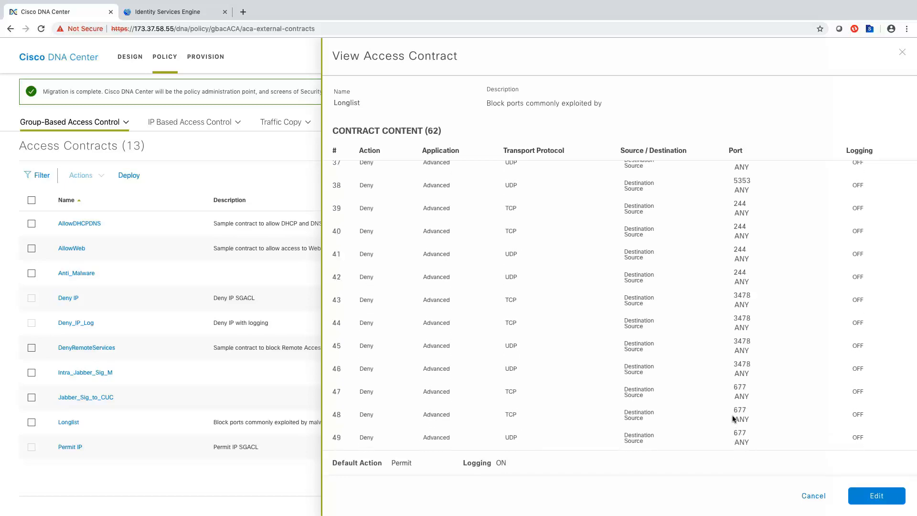
scroll(down, 3)
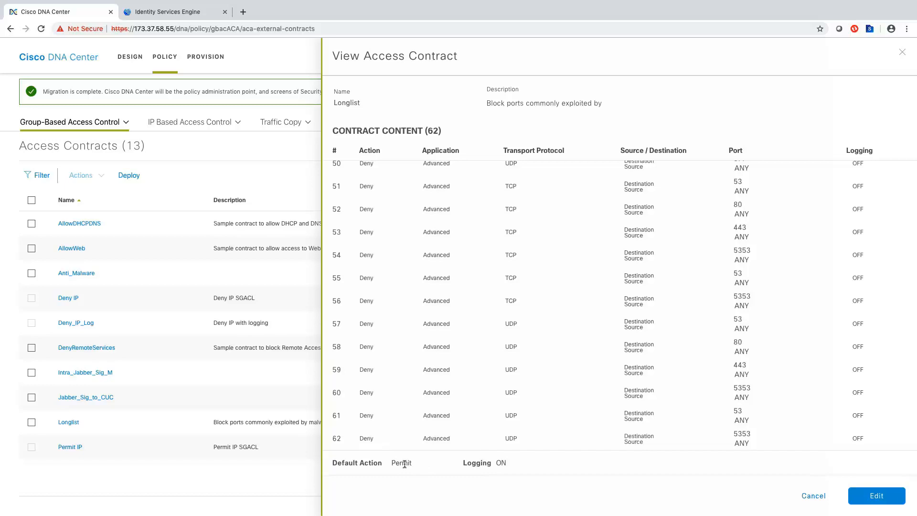
mouse_move(500, 463)
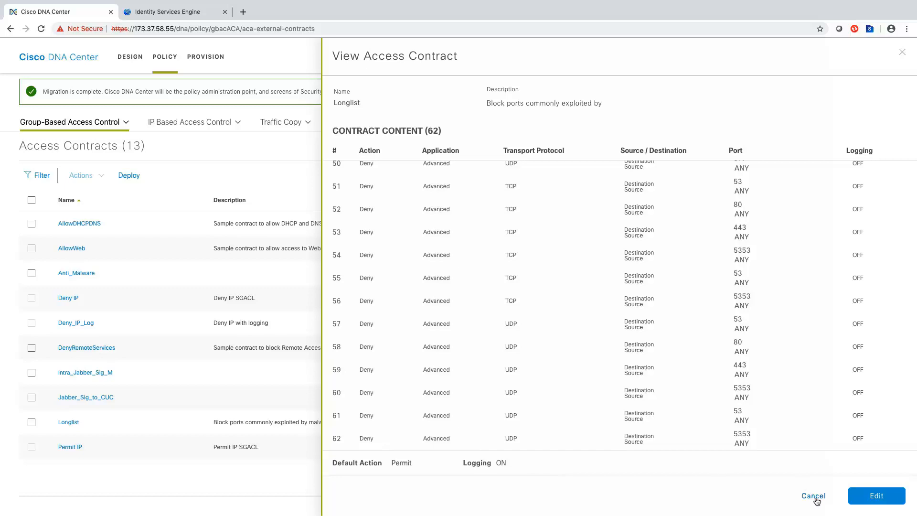
- Close the Longlist contract panel and show the migrated 37-policy matrix
click(812, 496)
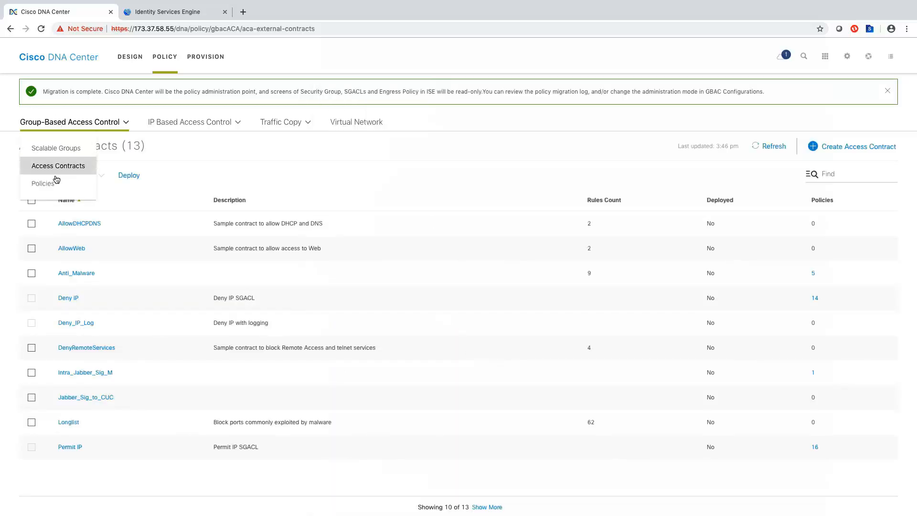
mouse_move(43, 184)
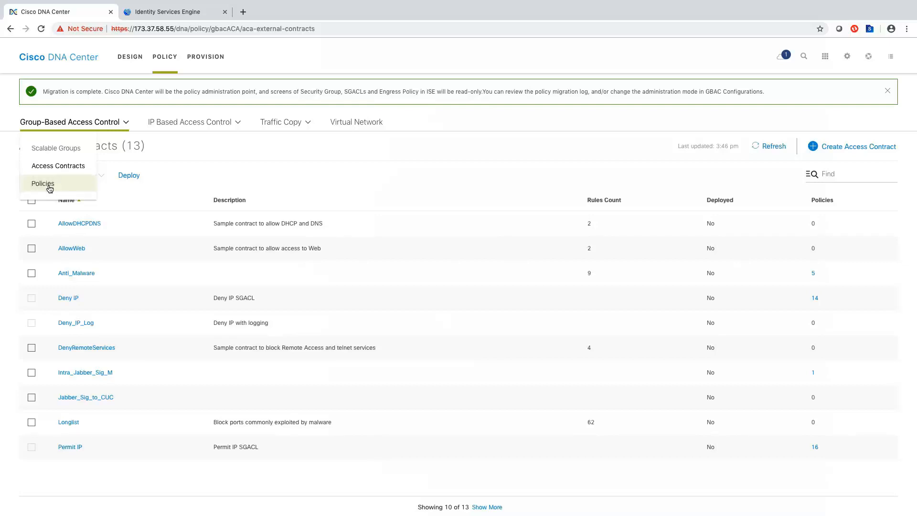
click(42, 183)
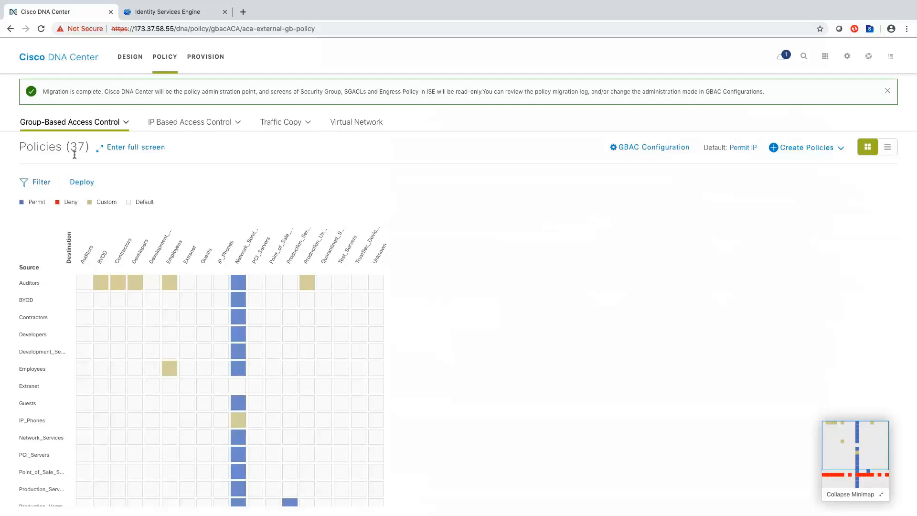
mouse_move(82, 159)
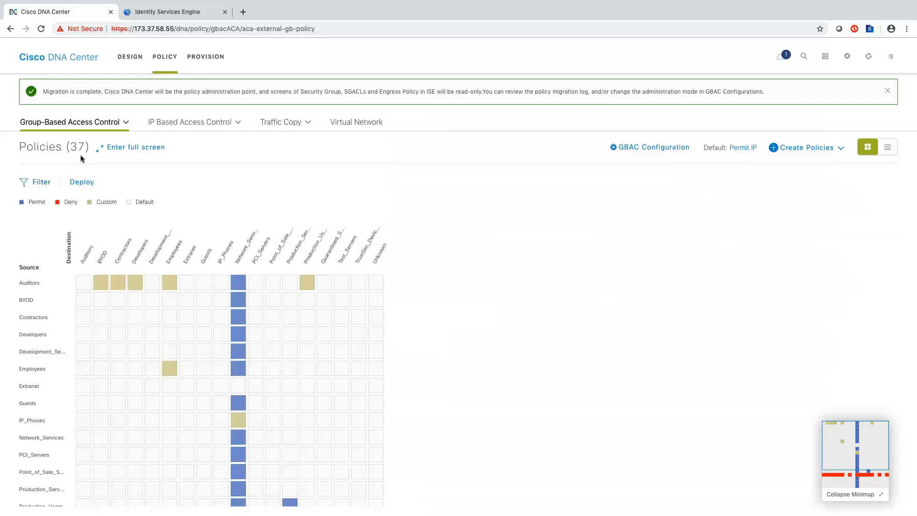
mouse_move(163, 200)
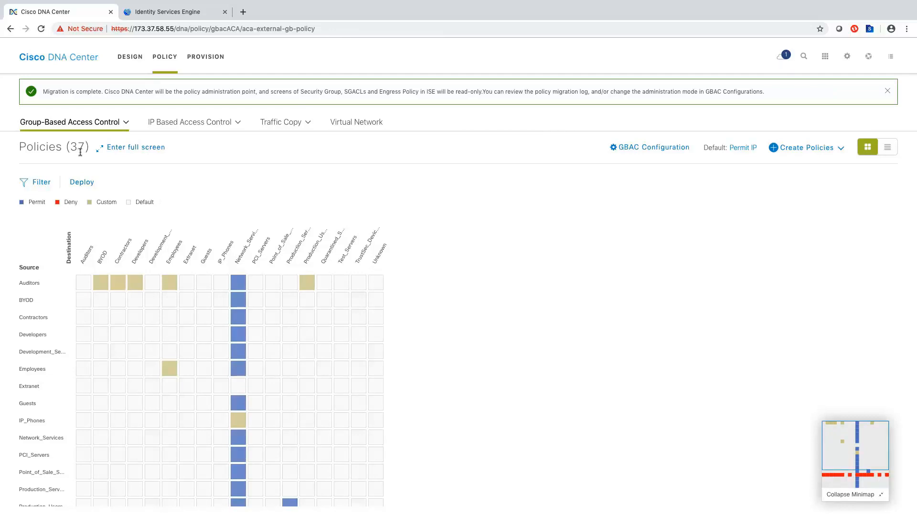
mouse_move(300, 191)
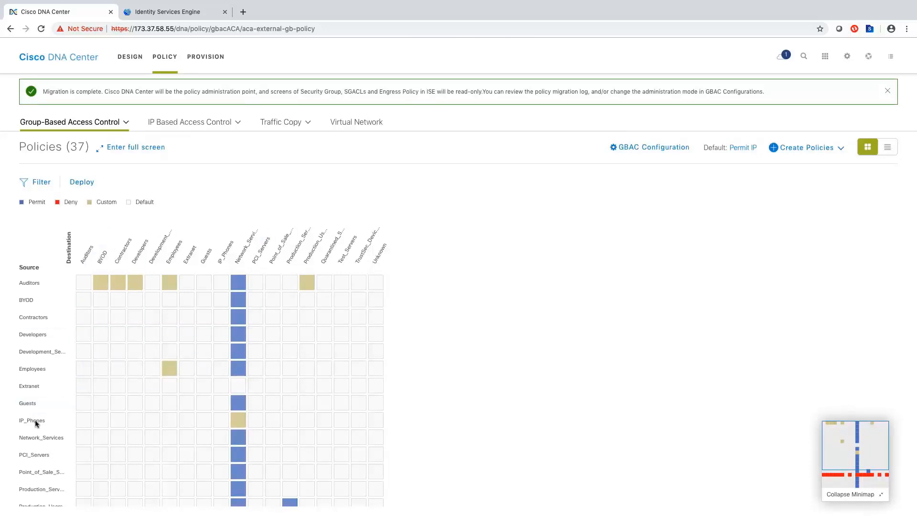
mouse_move(100, 421)
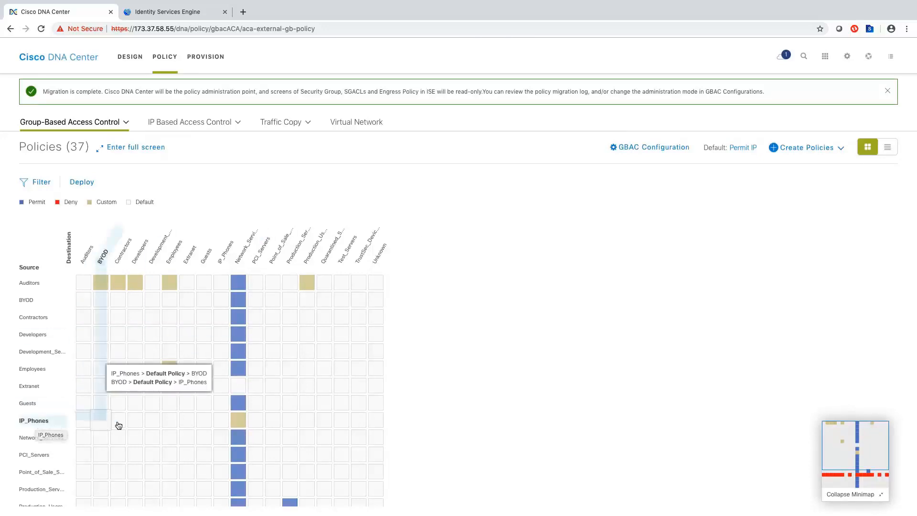
mouse_move(238, 422)
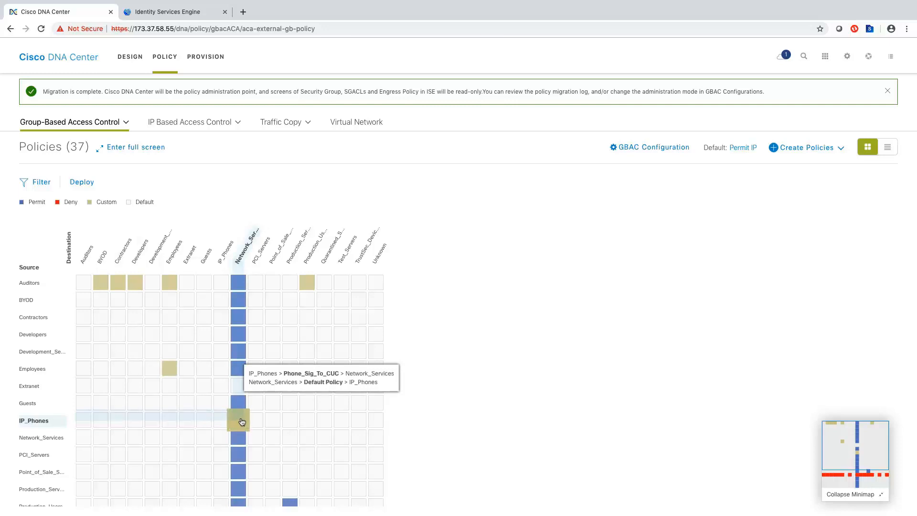
- Review the IP_Phones to Network_Services policy's eight permit rules, then cancel without changes
click(238, 420)
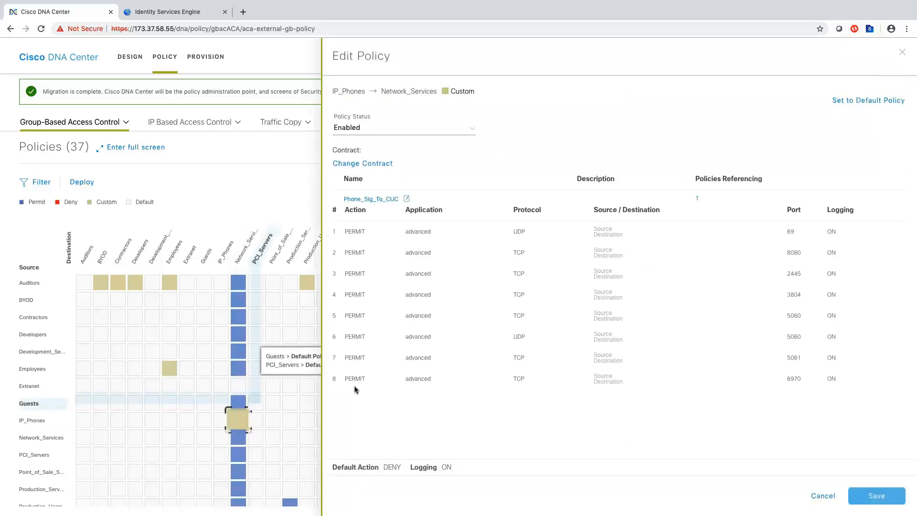
mouse_move(238, 422)
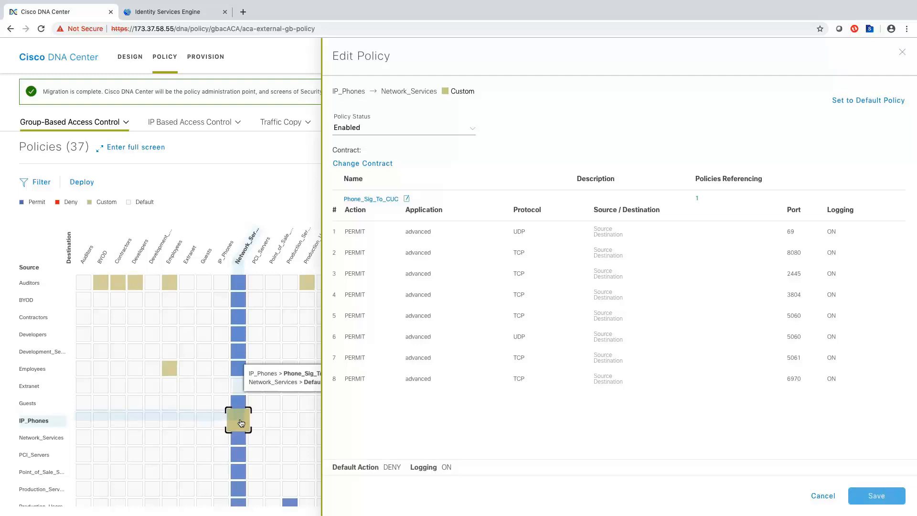
mouse_move(493, 418)
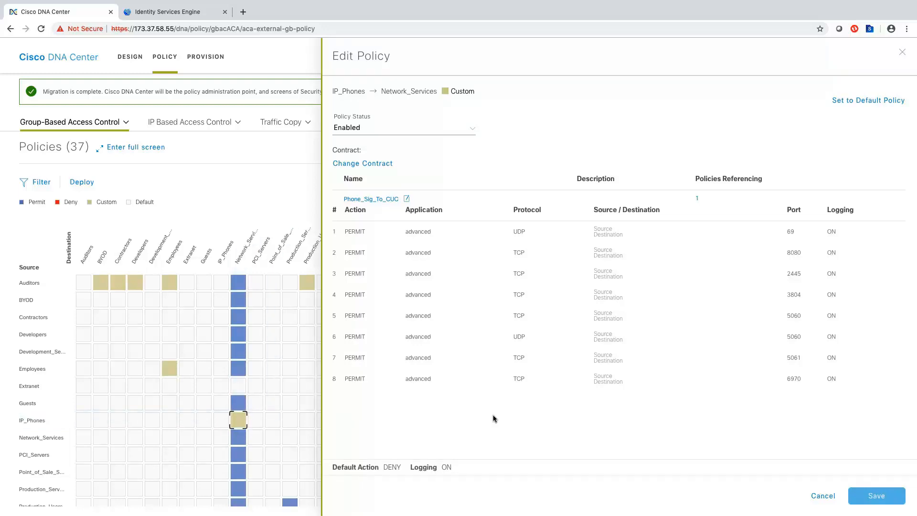
mouse_move(385, 206)
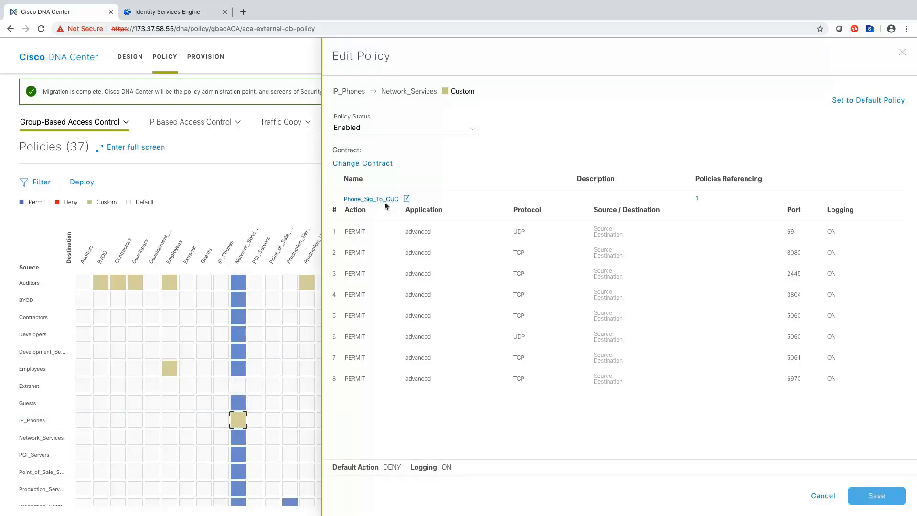
mouse_move(546, 266)
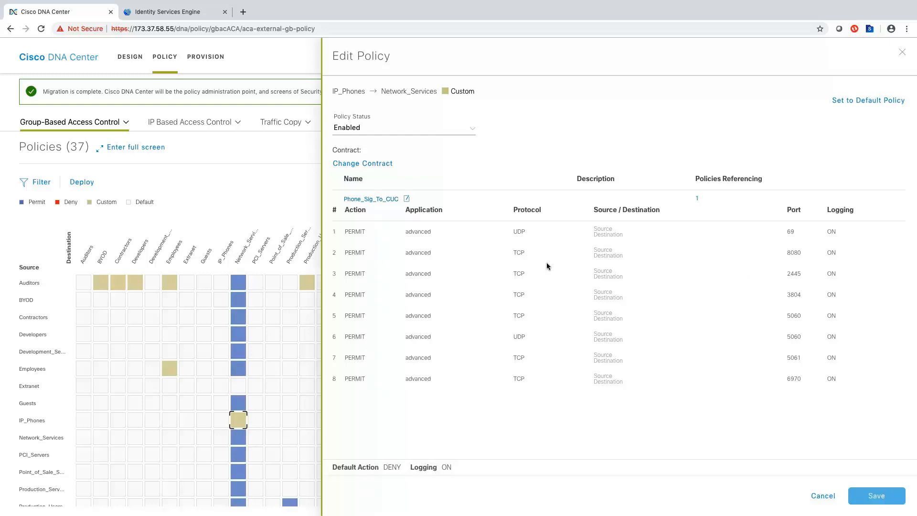
mouse_move(534, 293)
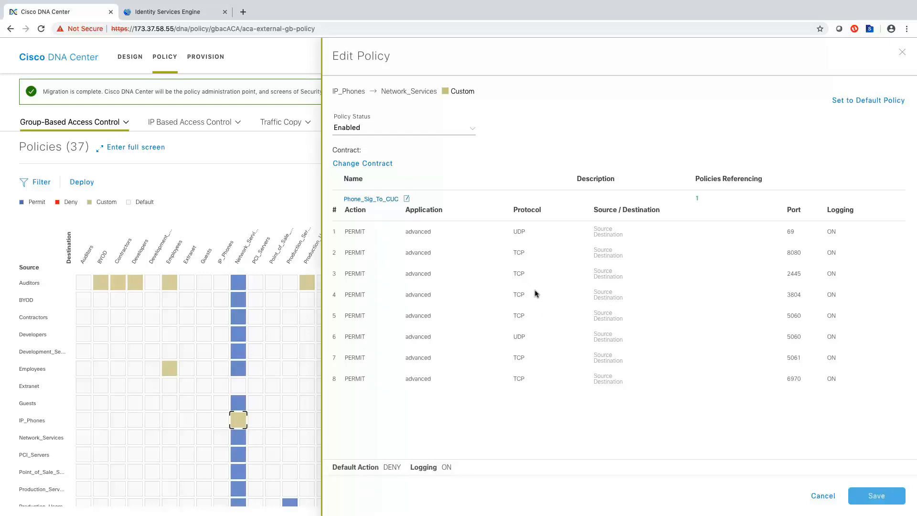
mouse_move(541, 374)
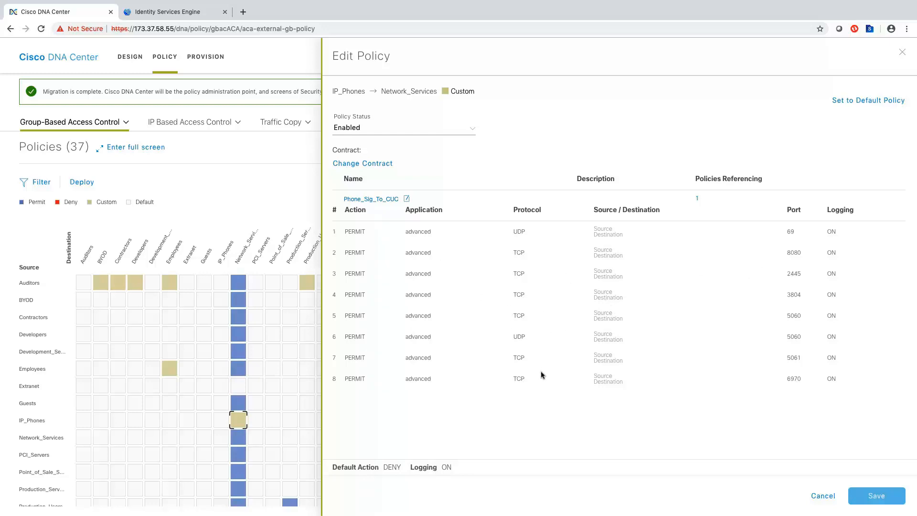
mouse_move(524, 264)
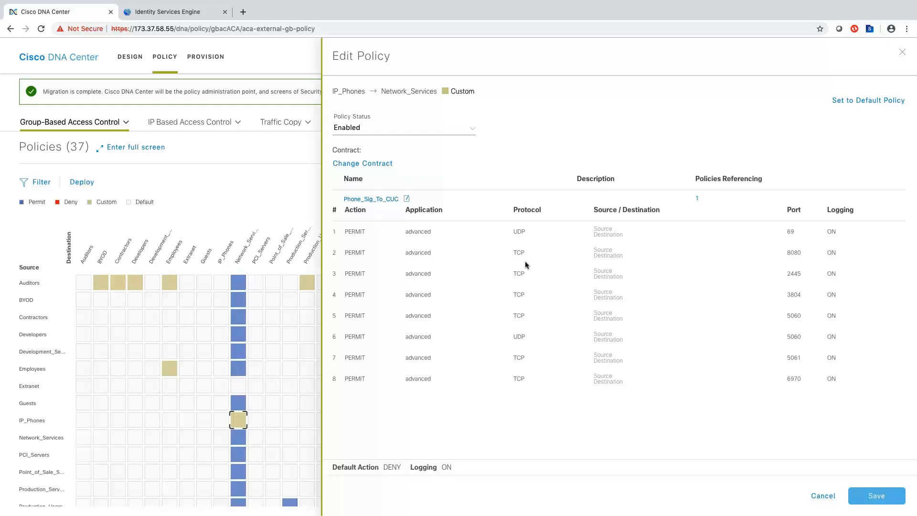
mouse_move(537, 388)
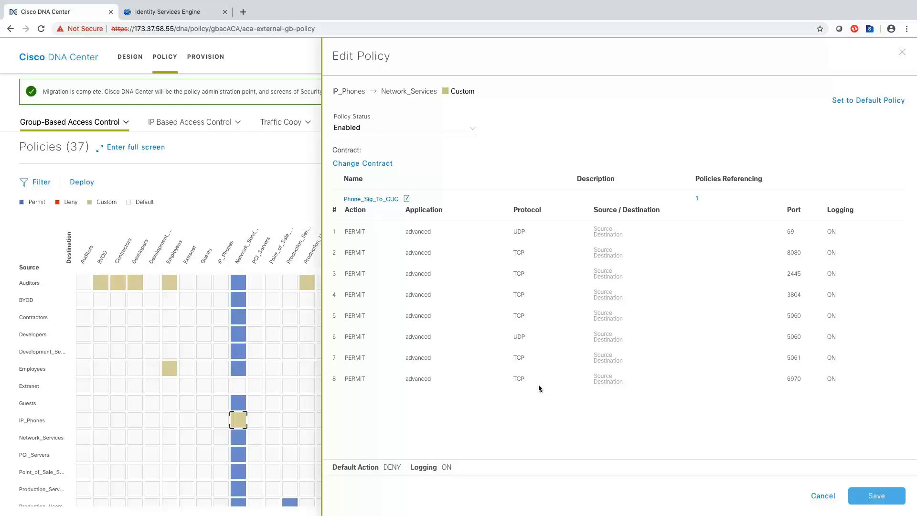
mouse_move(428, 244)
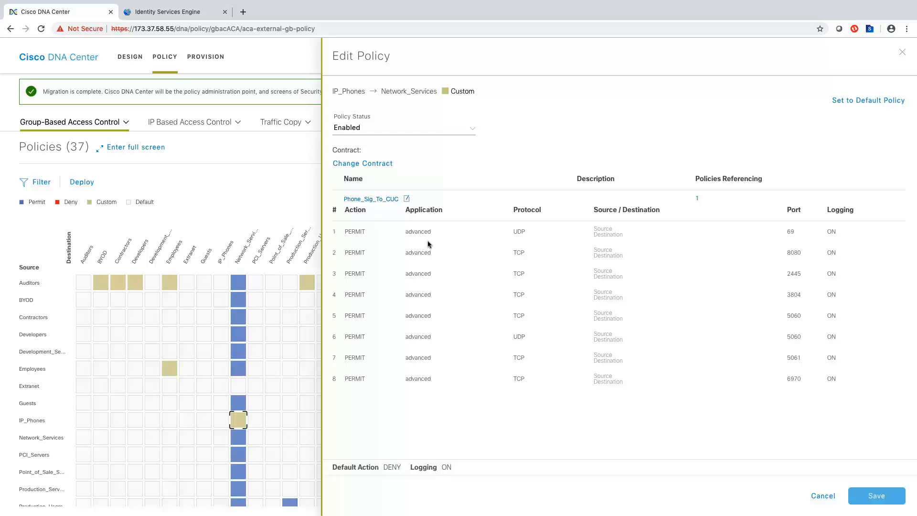
mouse_move(379, 204)
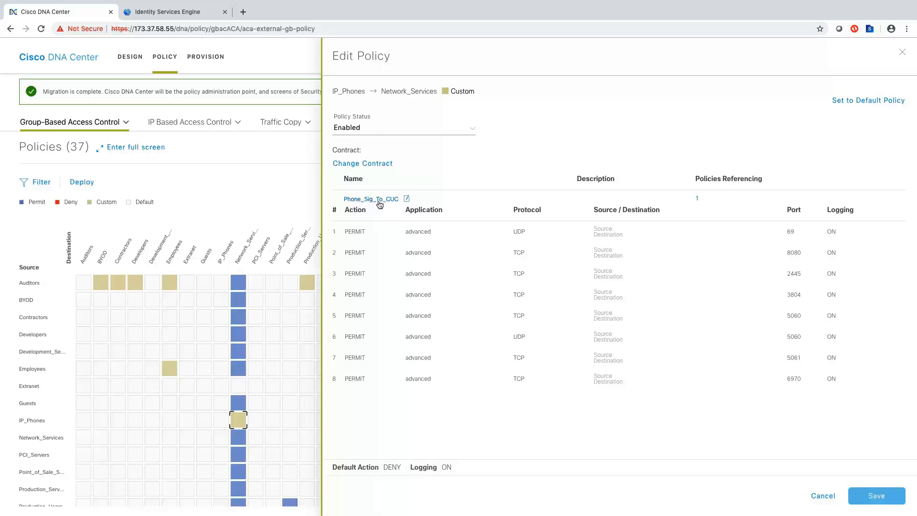
mouse_move(382, 206)
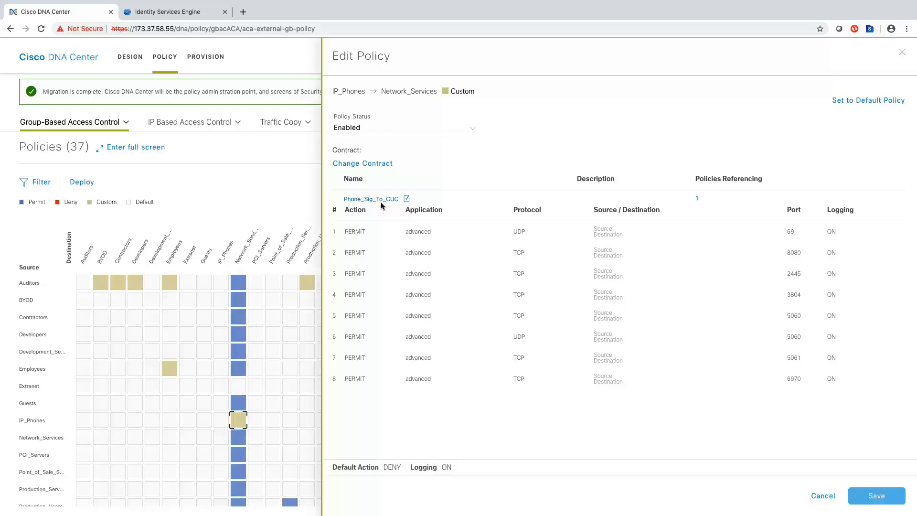
mouse_move(780, 462)
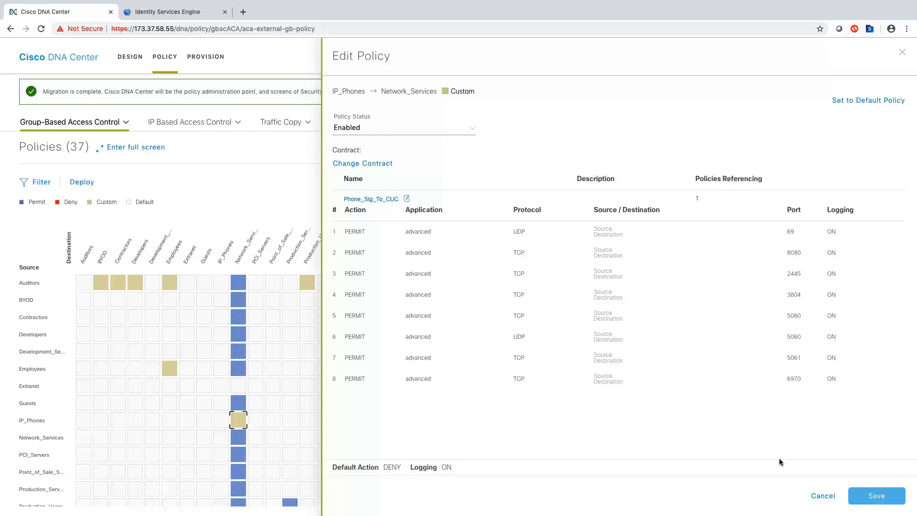
click(823, 495)
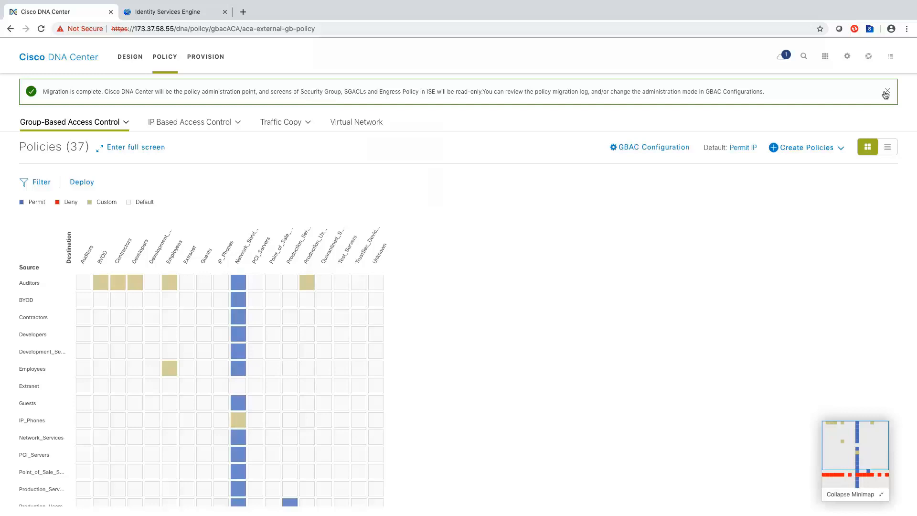
mouse_move(626, 270)
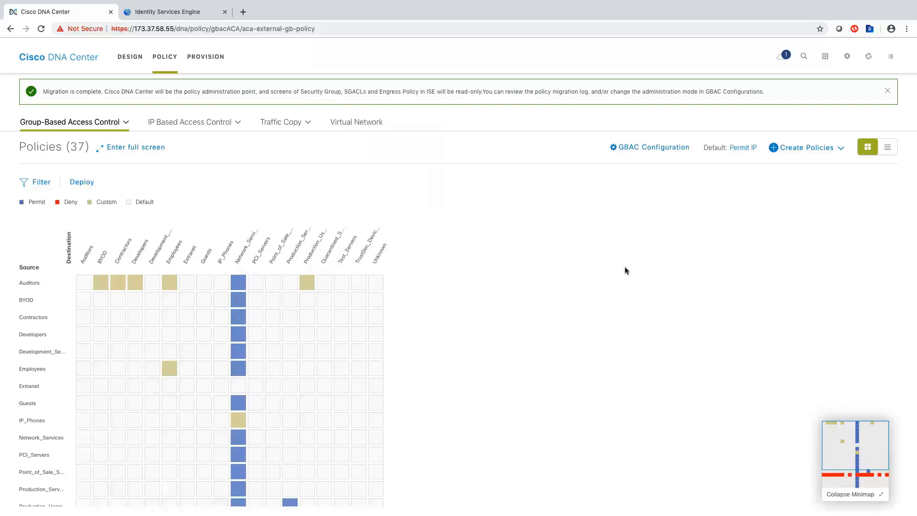
mouse_move(374, 282)
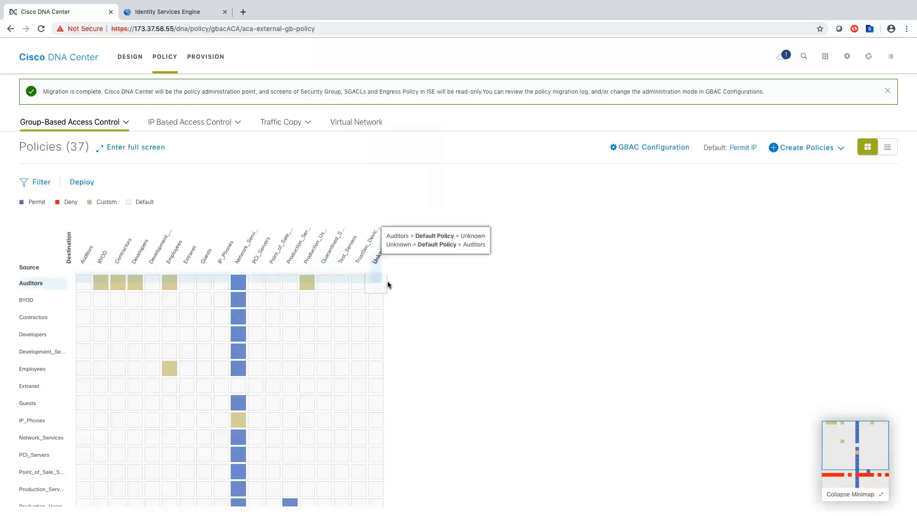
mouse_move(303, 265)
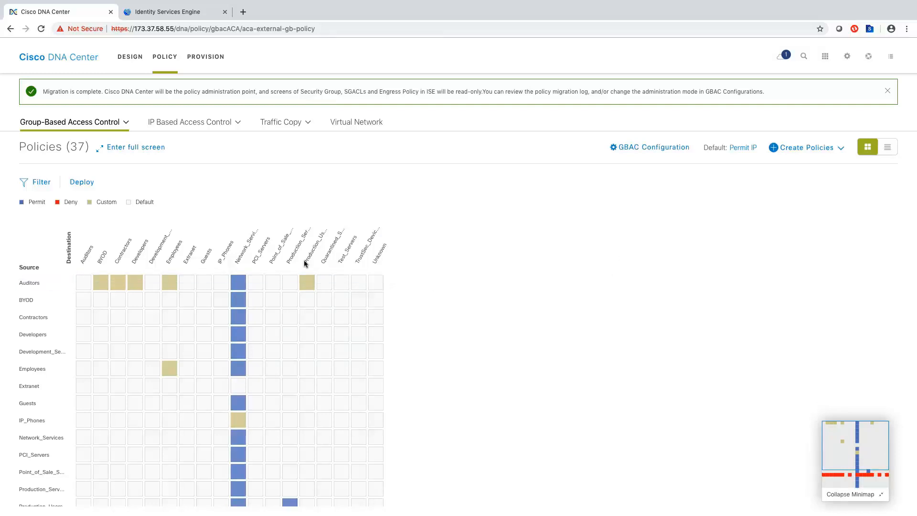
mouse_move(215, 291)
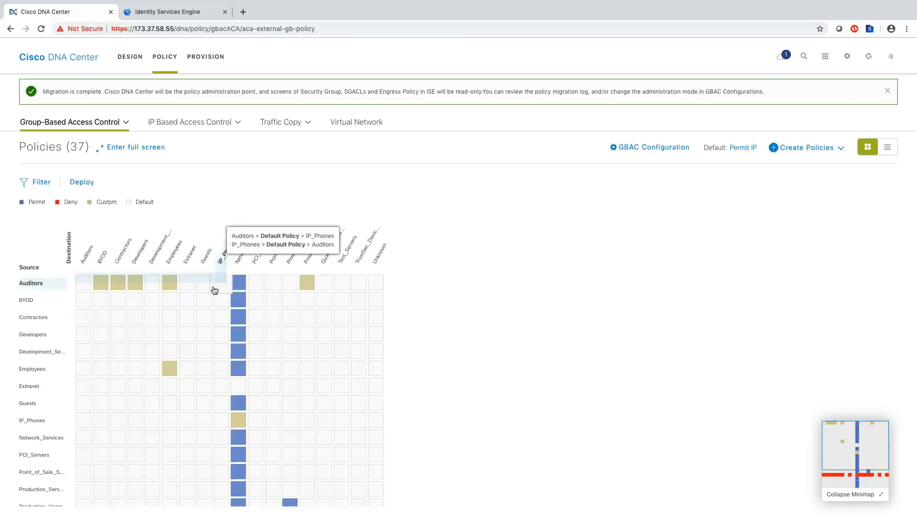
mouse_move(228, 292)
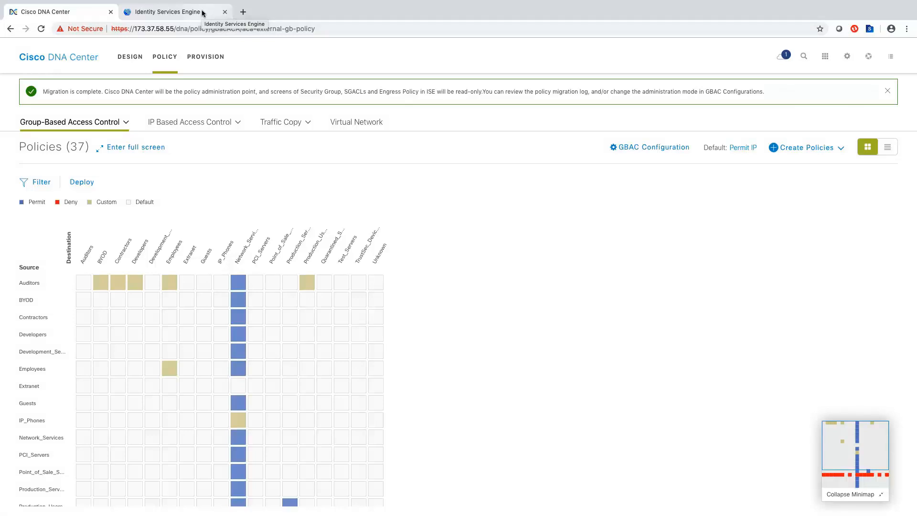
mouse_move(327, 258)
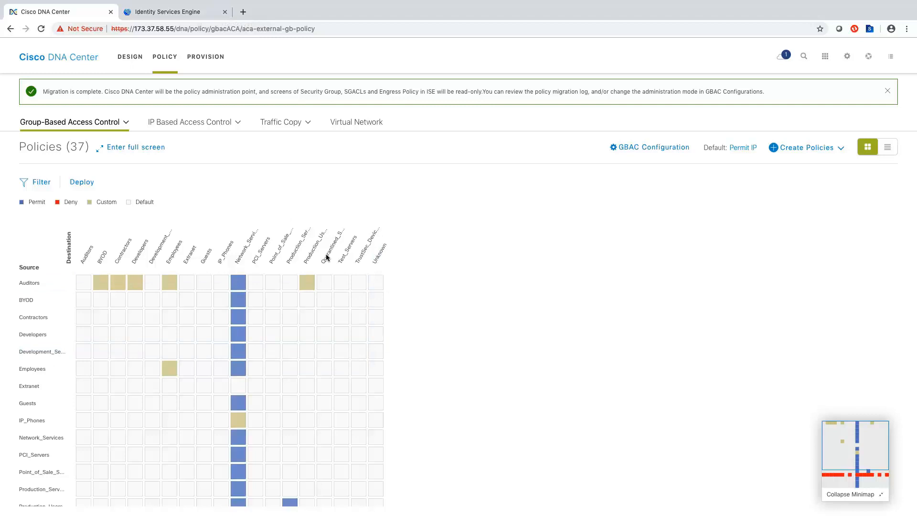
mouse_move(316, 207)
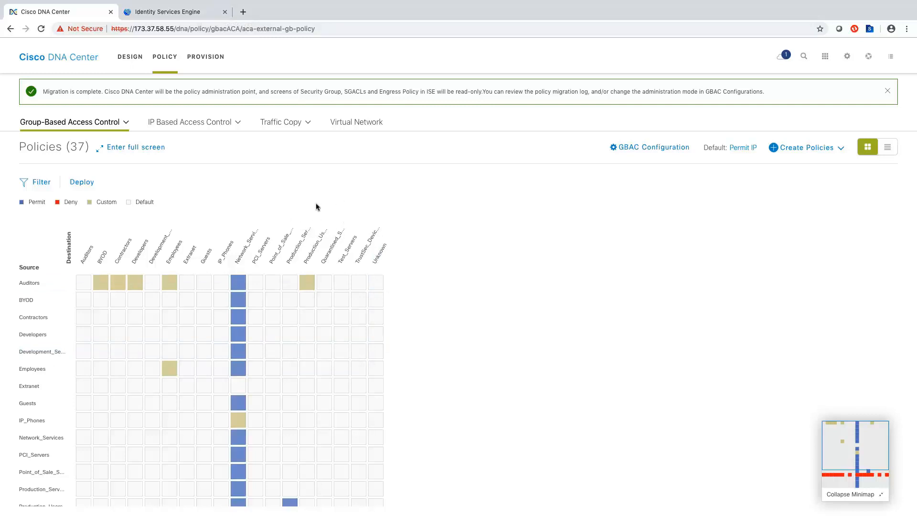
mouse_move(299, 202)
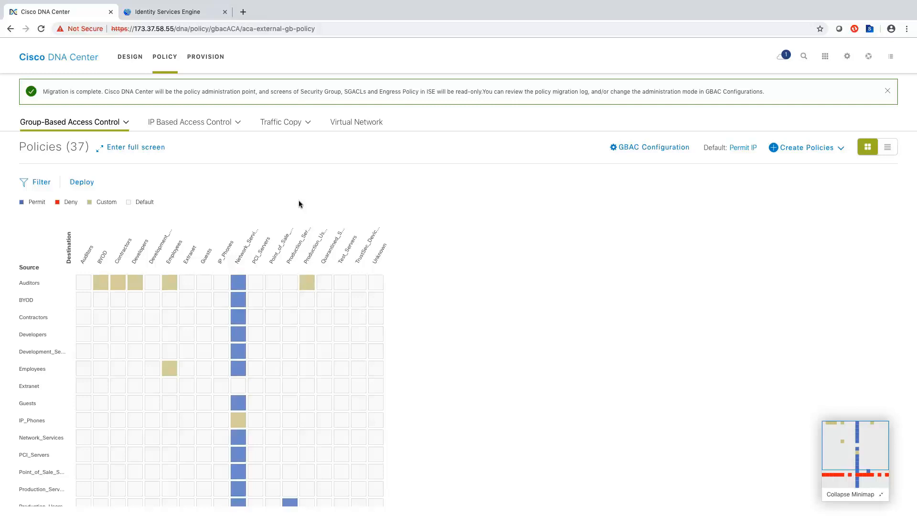
mouse_move(186, 11)
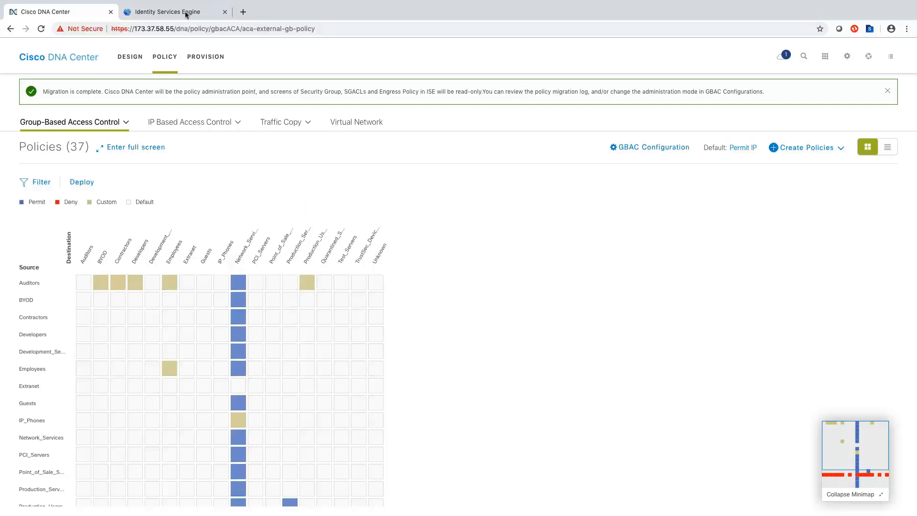
mouse_move(174, 12)
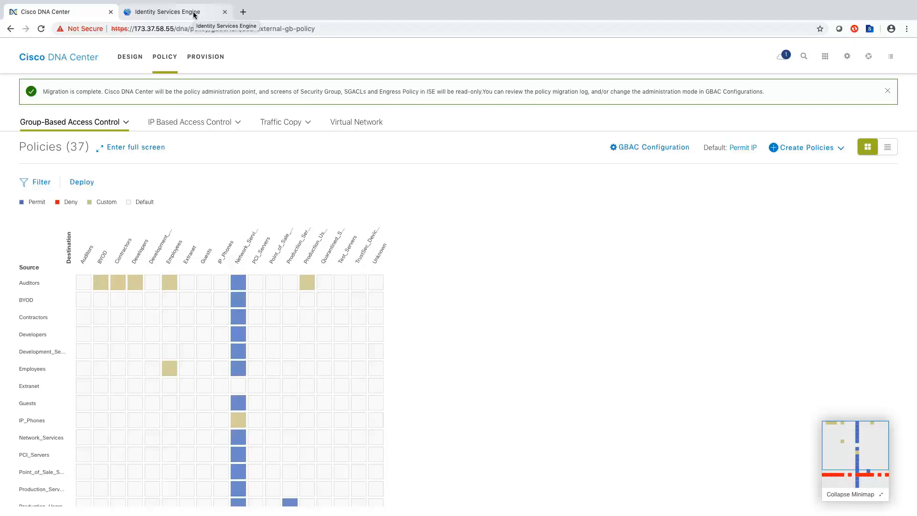
- Switch back to ISE on its Production egress matrix of 31 populated cells
click(166, 12)
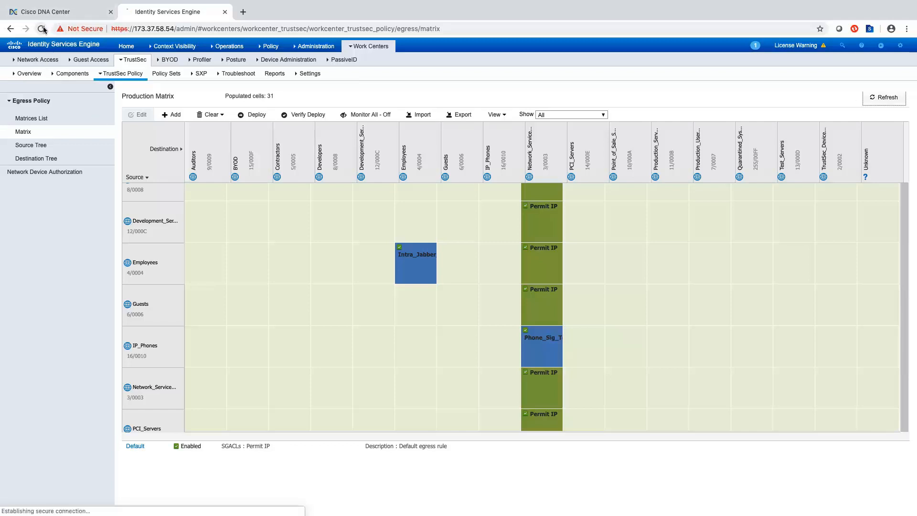
- Reload the Production egress policy matrix, confirming 37 populated cells and Edit greyed out
click(43, 29)
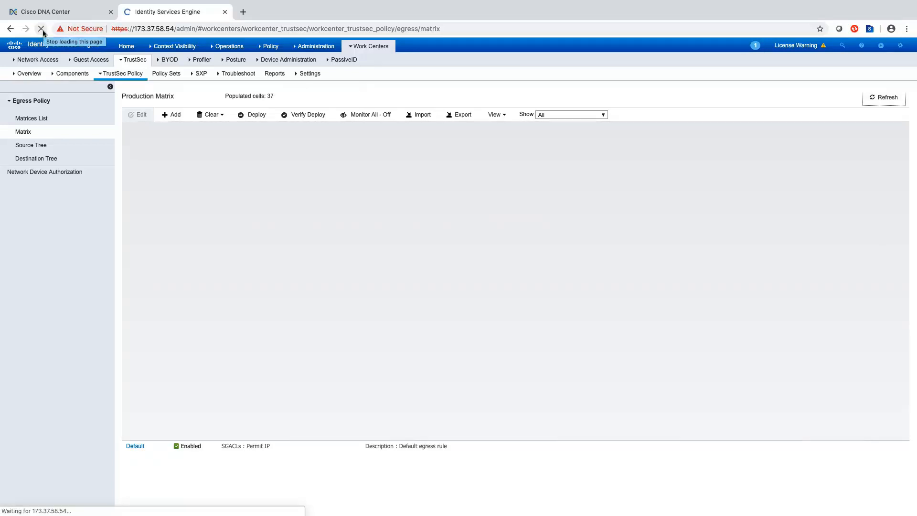
click(41, 28)
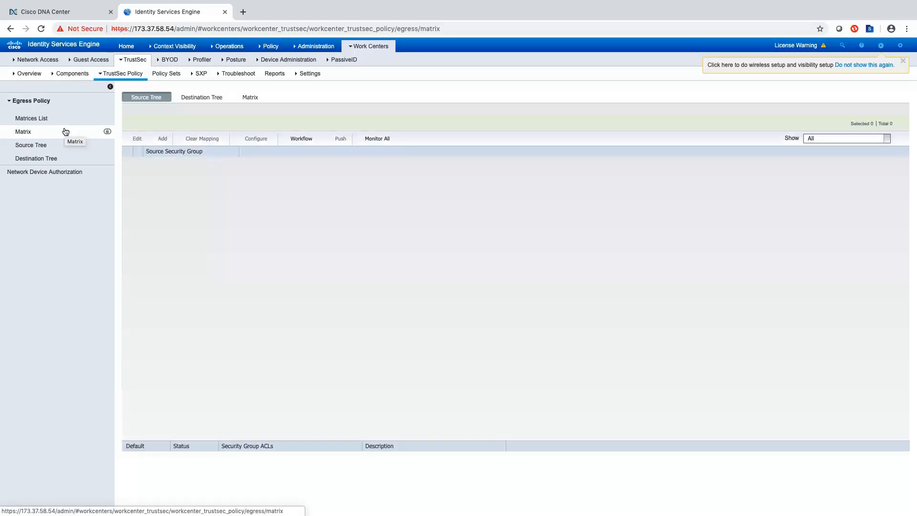
click(30, 118)
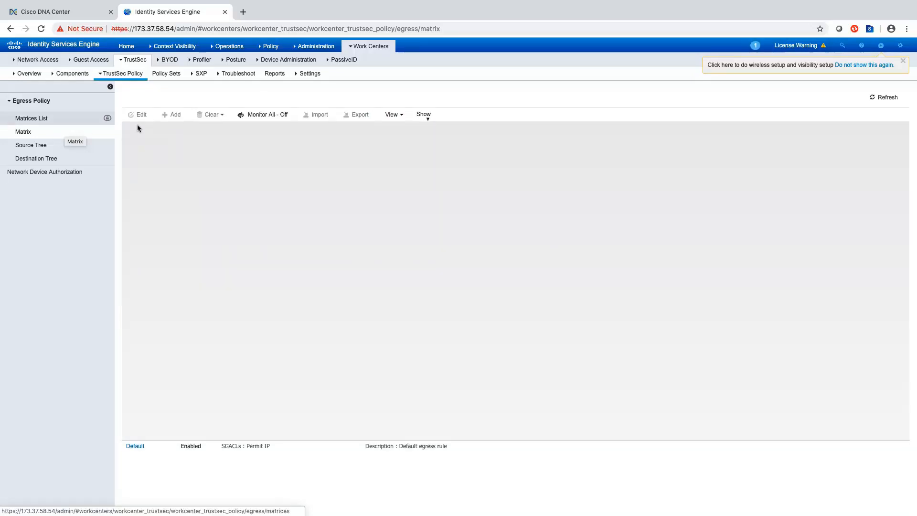
click(23, 132)
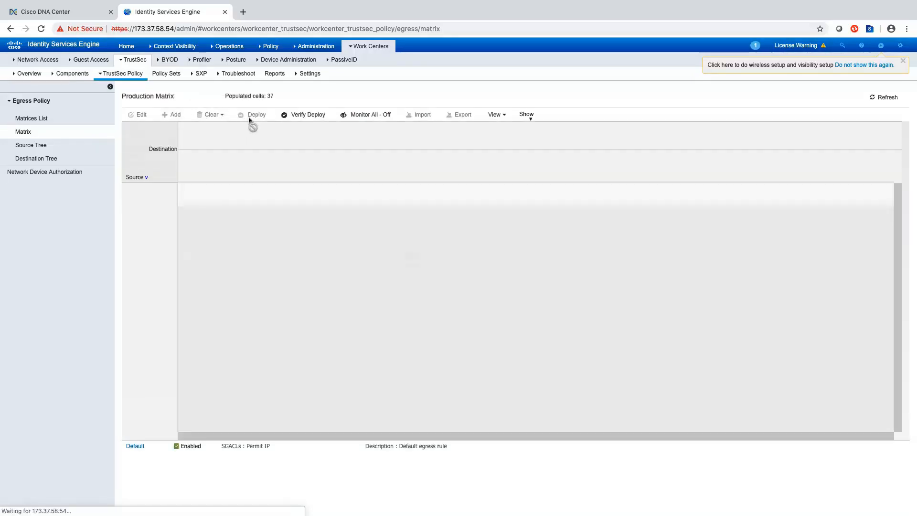